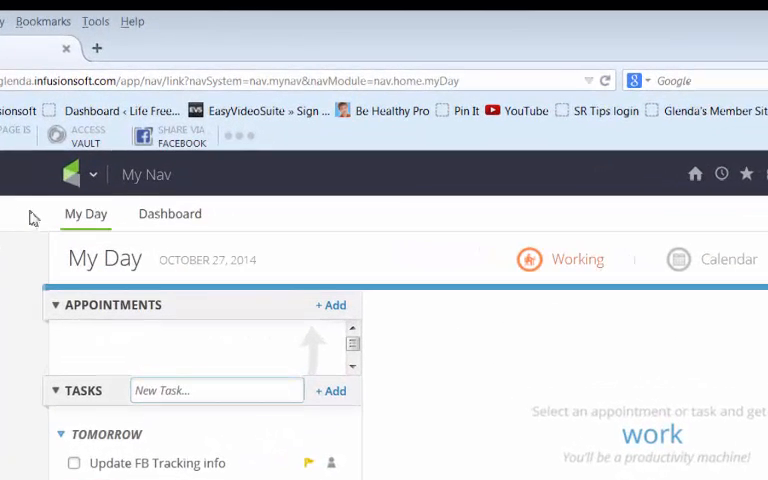
pyautogui.moveTo(512, 215)
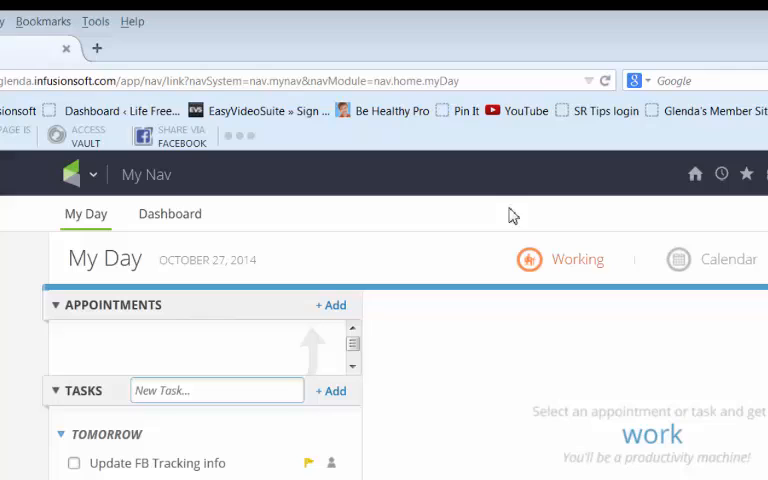
pyautogui.moveTo(222, 226)
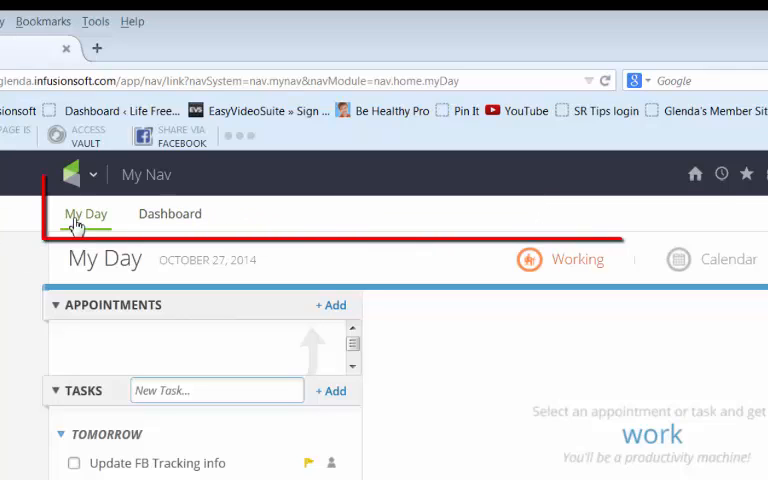
pyautogui.moveTo(169, 213)
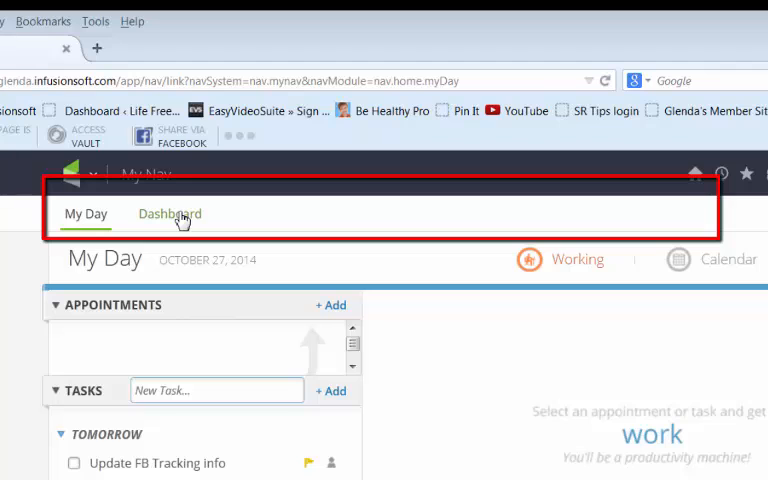
pyautogui.moveTo(163, 222)
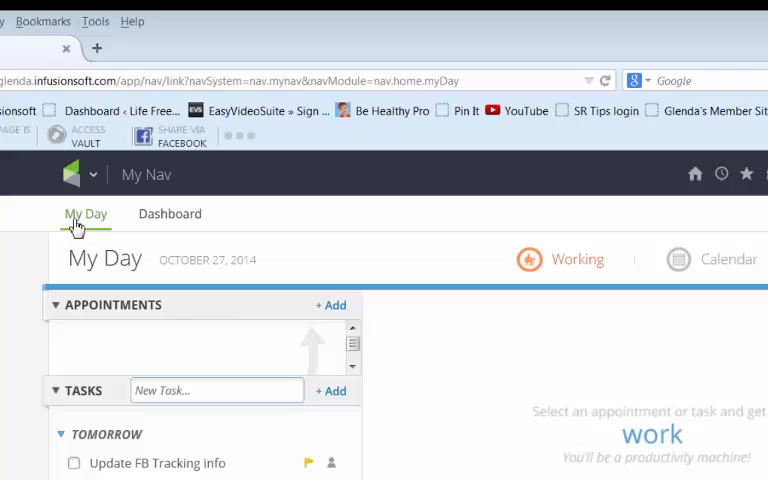
pyautogui.moveTo(240, 222)
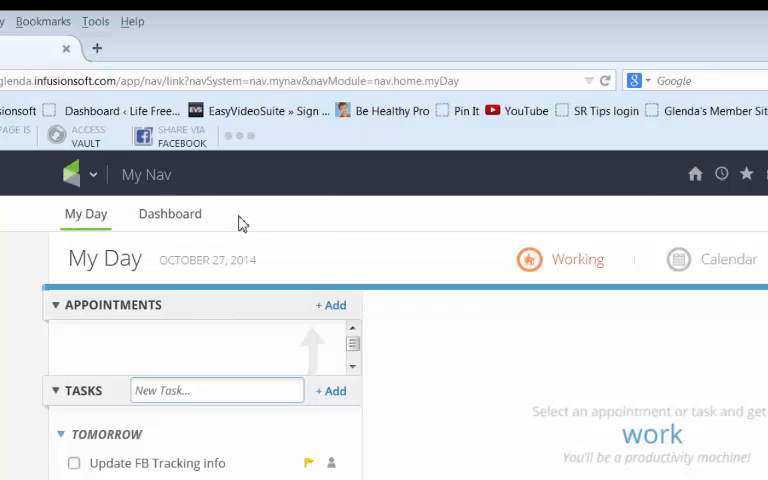
pyautogui.moveTo(80, 265)
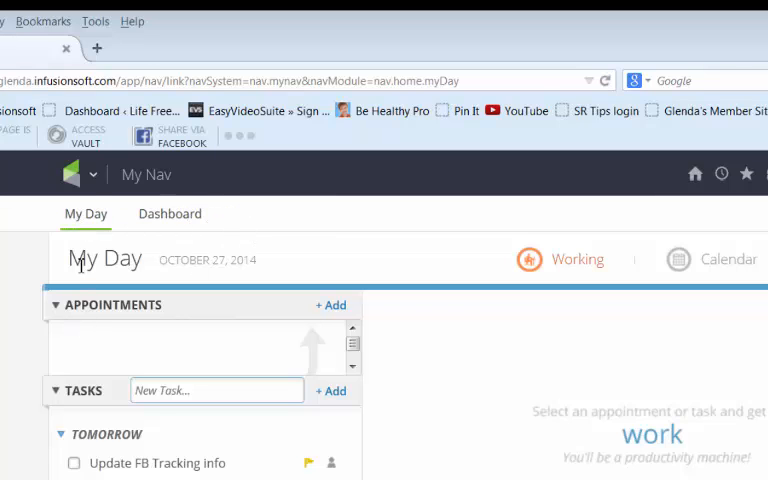
# Open the main navigation menu from the Infusionsoft logo dropdown on My Day
pyautogui.click(96, 174)
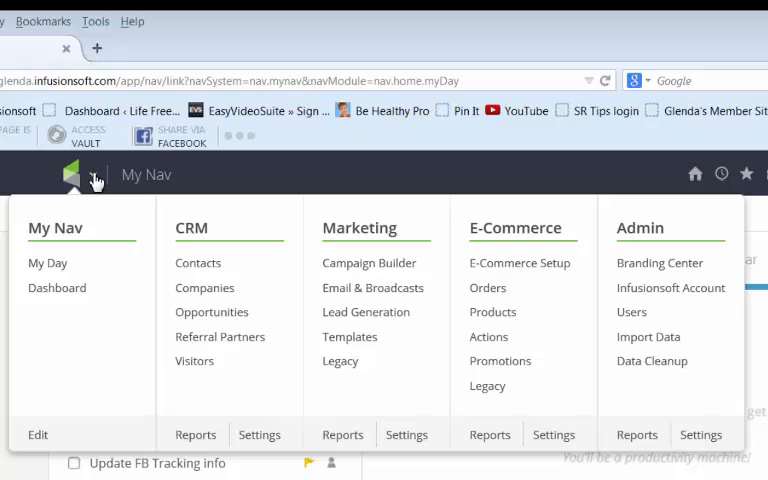
pyautogui.moveTo(218, 216)
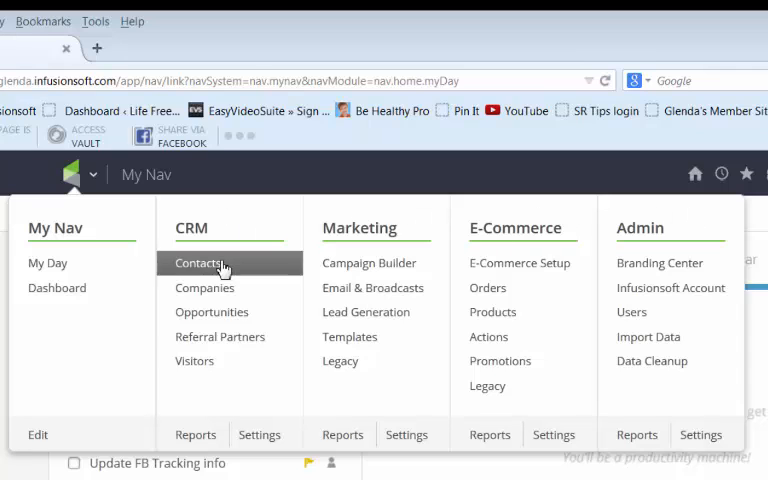
pyautogui.moveTo(519, 263)
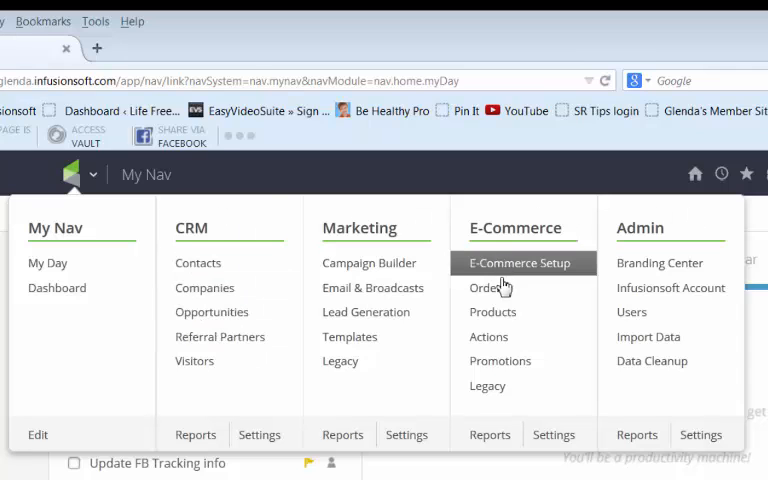
pyautogui.moveTo(50, 388)
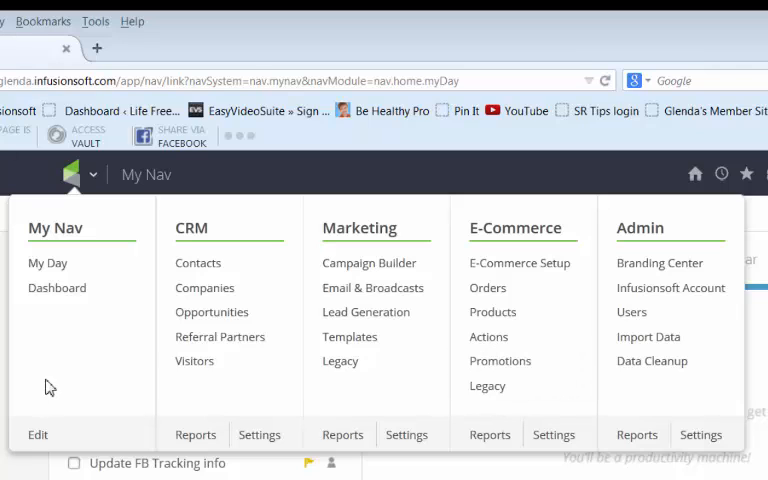
pyautogui.moveTo(38, 436)
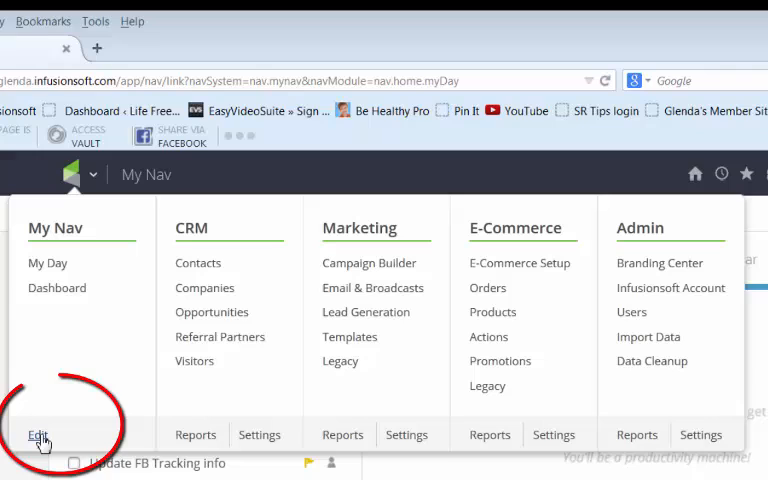
# Add Contacts, Orders, Templates and Campaign Builder to My Nav, with Campaign Builder after Dashboard
pyautogui.click(38, 434)
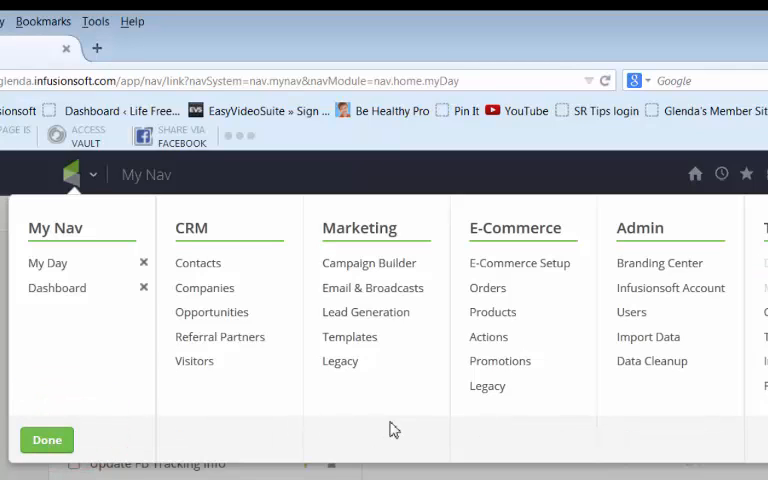
pyautogui.moveTo(415, 446)
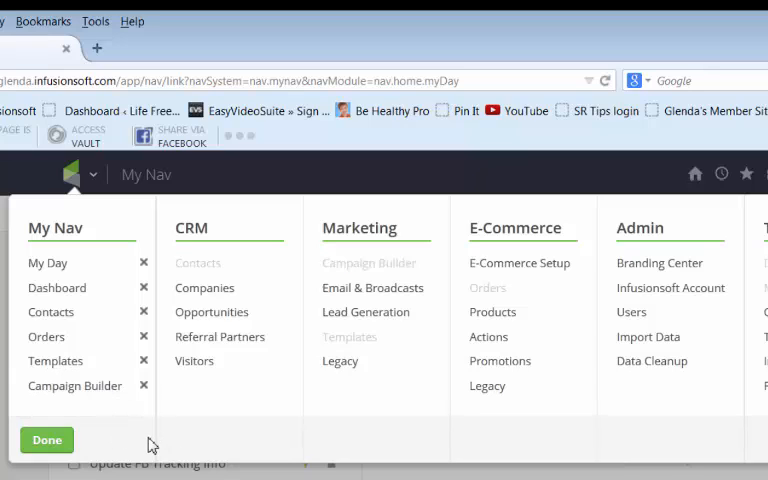
pyautogui.moveTo(135, 448)
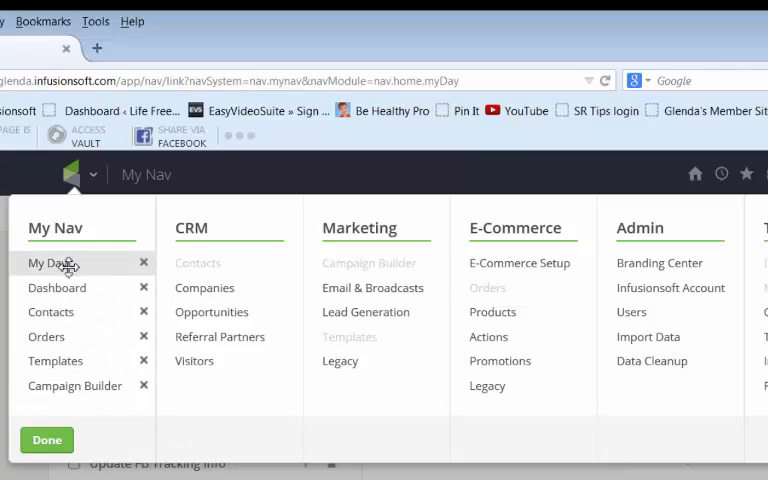
pyautogui.moveTo(113, 447)
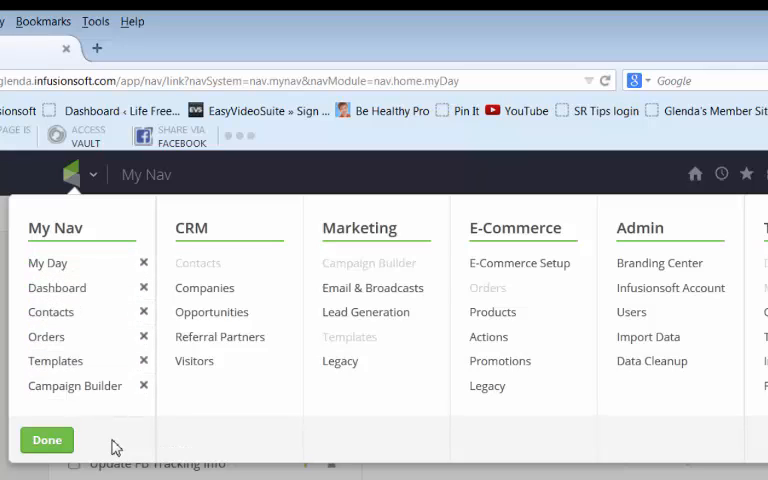
pyautogui.moveTo(218, 438)
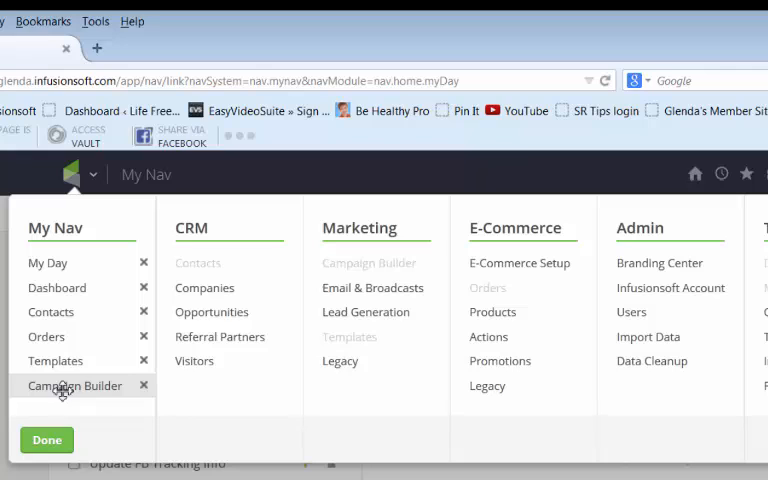
pyautogui.moveTo(75, 385); pyautogui.dragTo(75, 320)
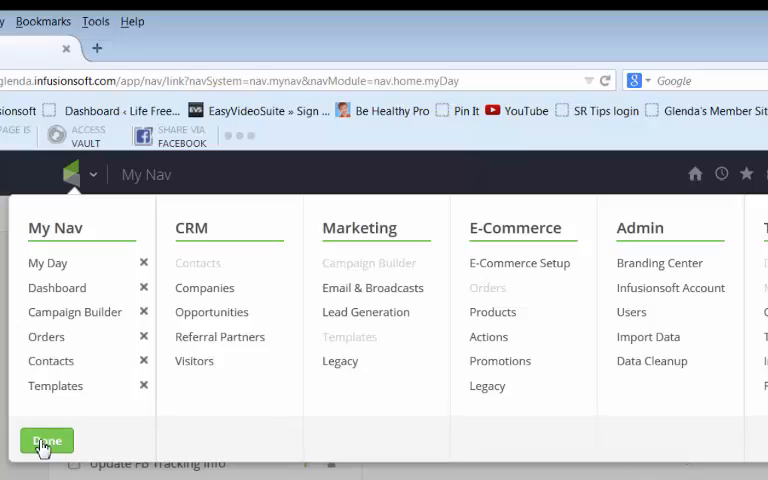
pyautogui.click(46, 440)
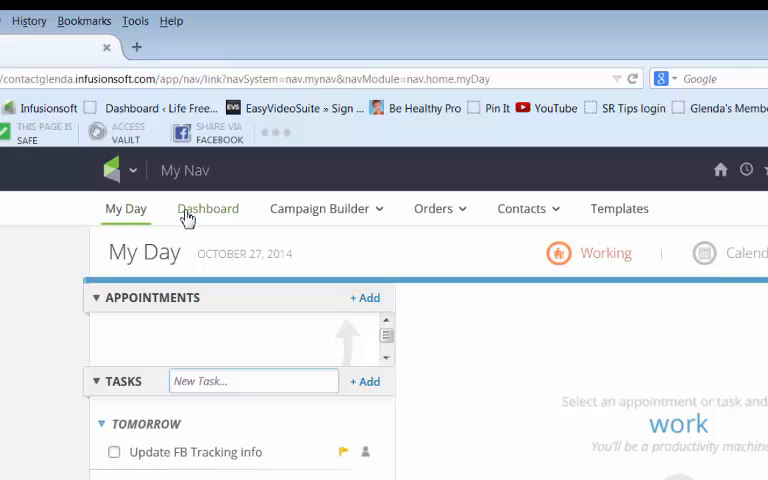
pyautogui.moveTo(636, 212)
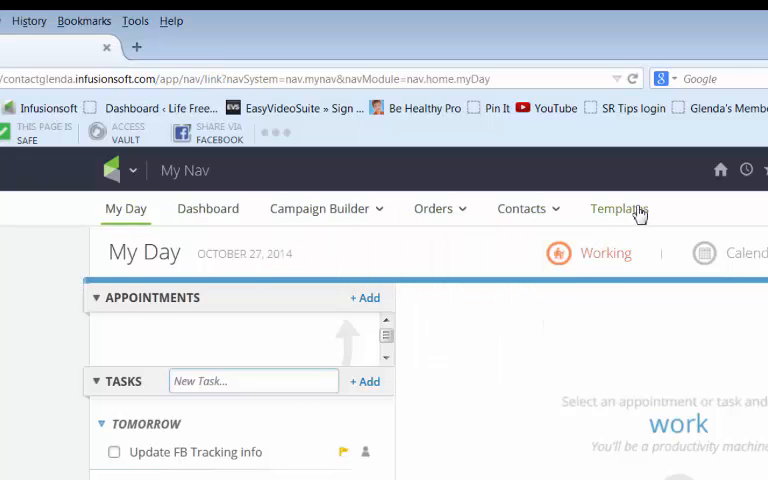
pyautogui.click(521, 208)
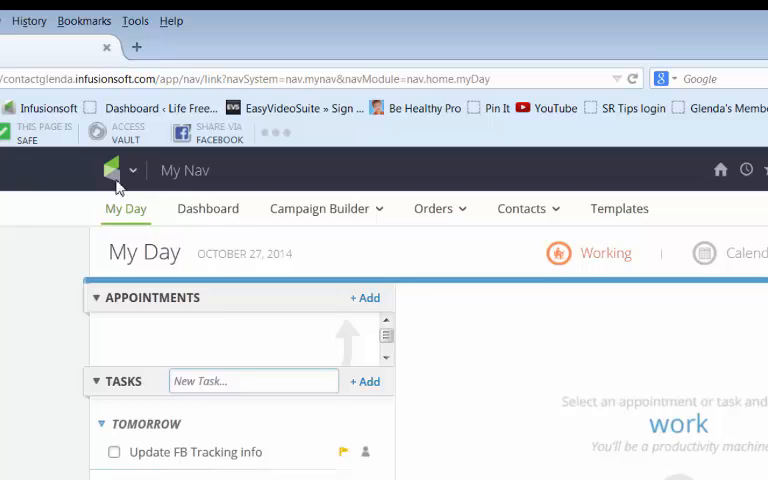
pyautogui.click(113, 170)
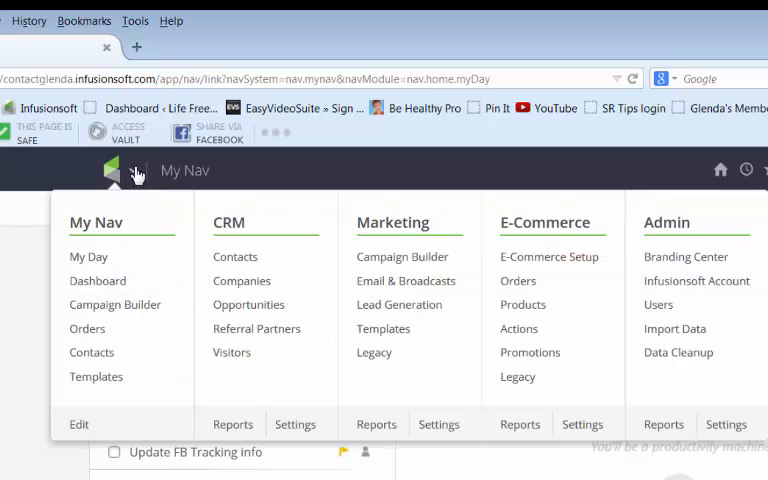
pyautogui.moveTo(30, 345)
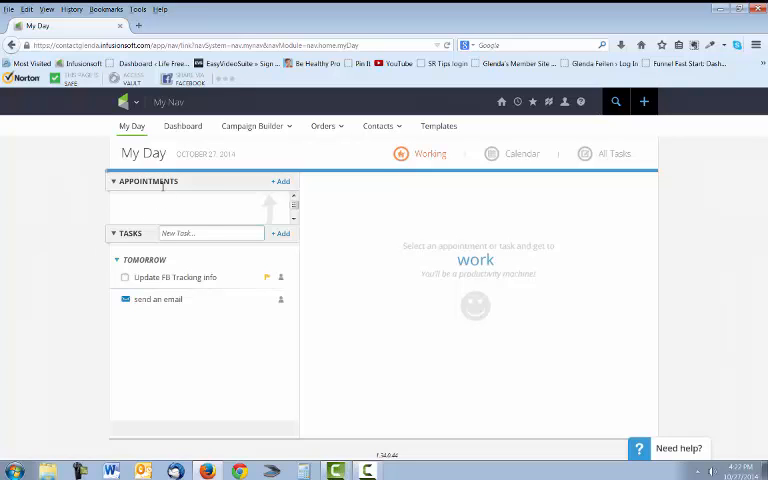
pyautogui.moveTo(197, 255)
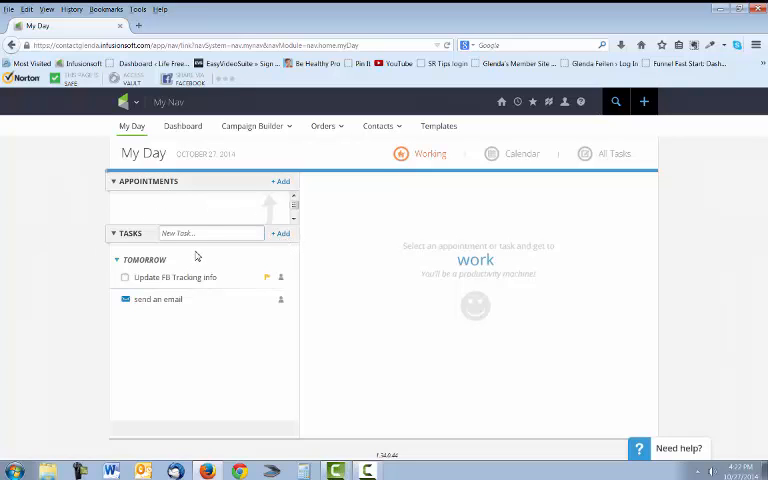
pyautogui.moveTo(400, 192)
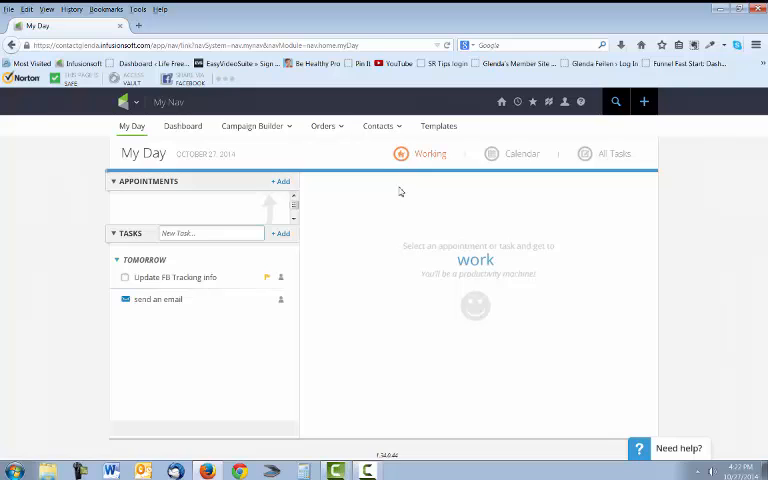
pyautogui.moveTo(348, 152)
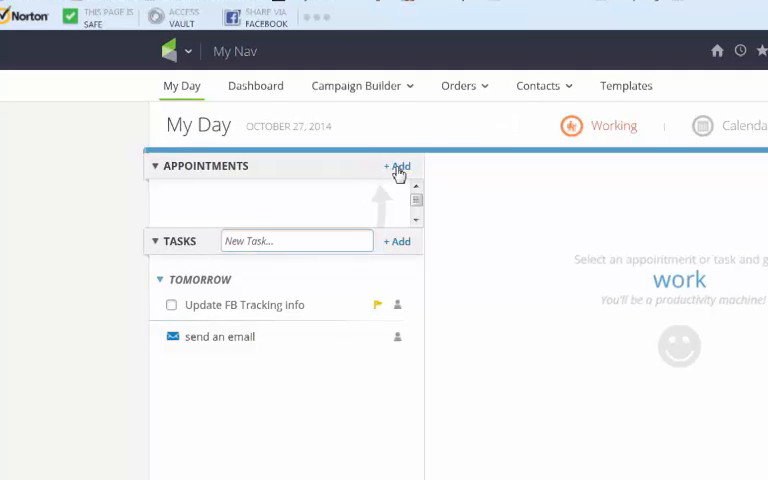
pyautogui.click(397, 166)
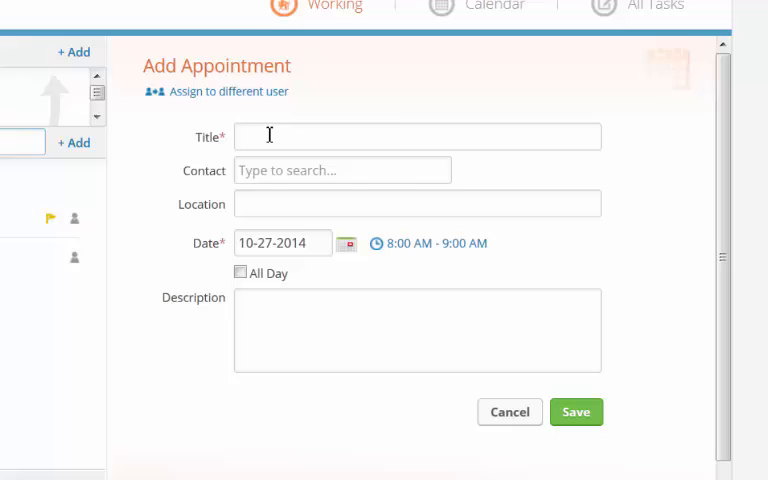
pyautogui.write('Meeting')
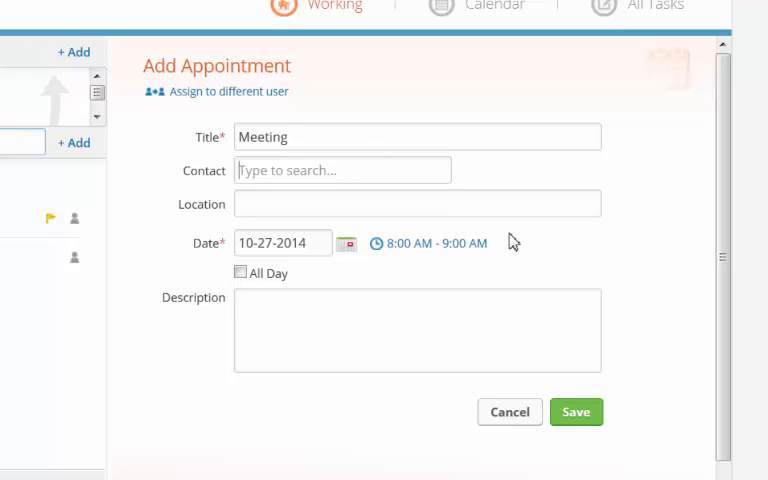
pyautogui.write('mavi')
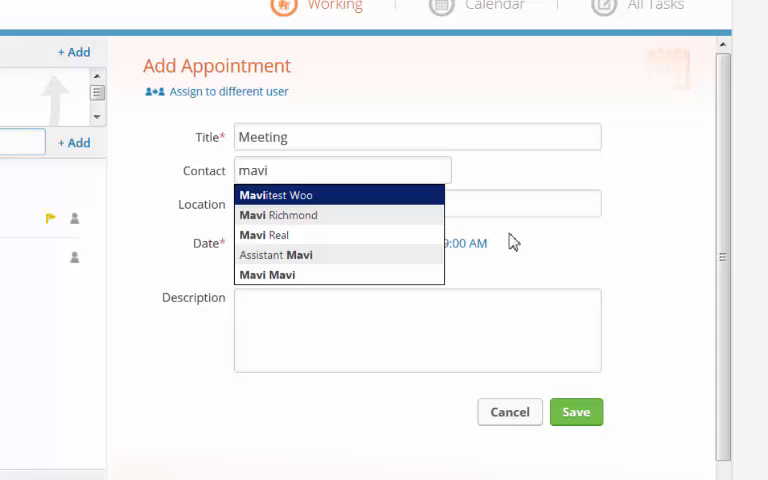
pyautogui.moveTo(294, 215)
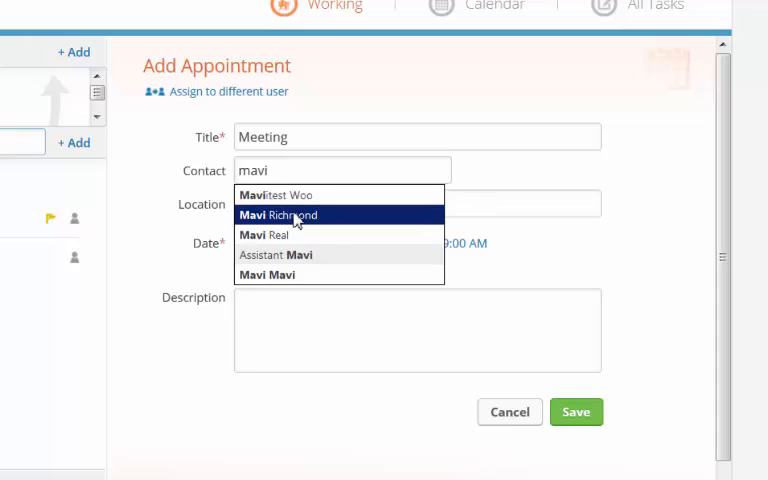
pyautogui.click(278, 215)
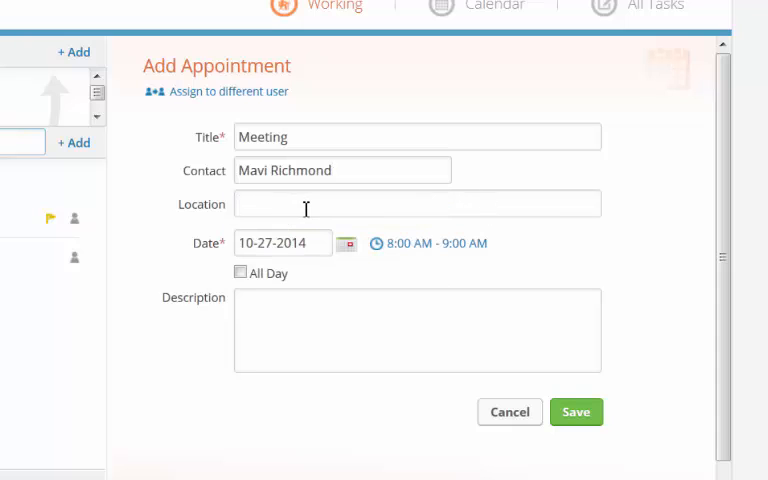
pyautogui.write('Online')
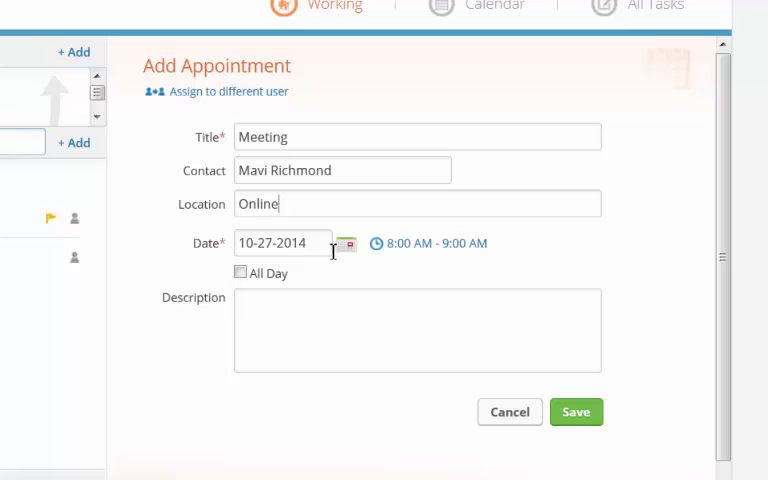
# Date the appointment October 28 and describe it as 'Webinar schedule'
pyautogui.click(347, 244)
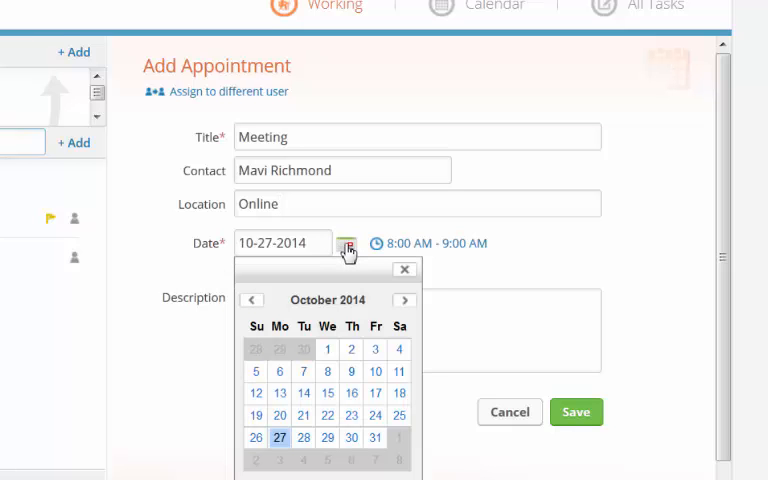
pyautogui.click(405, 269)
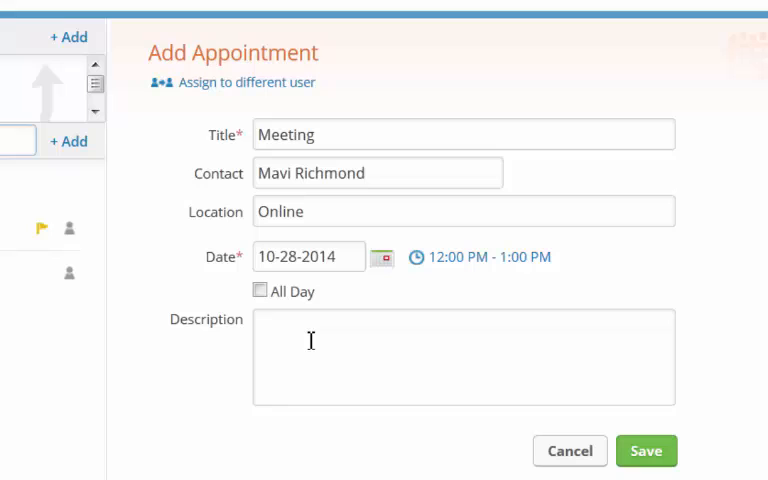
pyautogui.write('Webinar s')
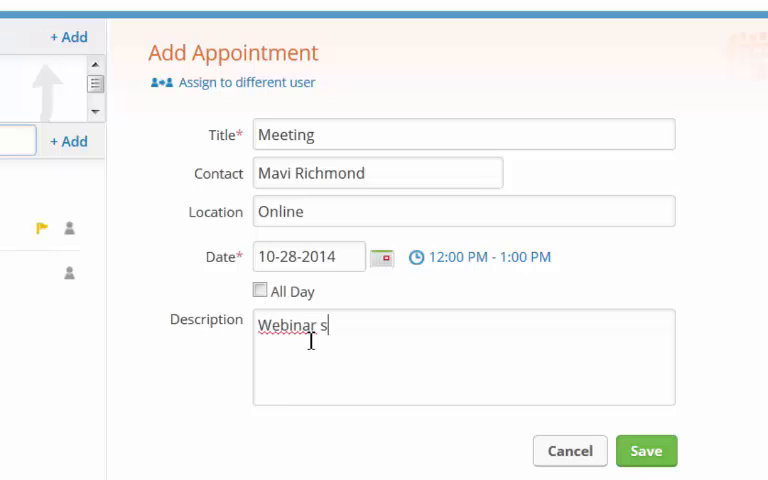
pyautogui.write('chedule')
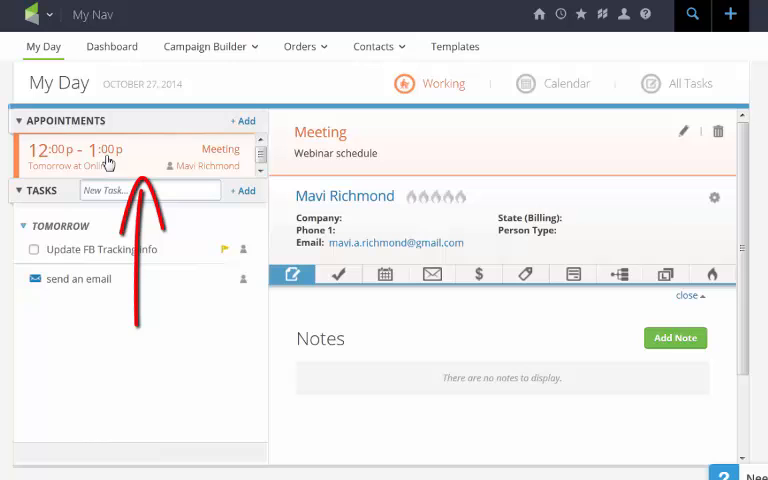
pyautogui.moveTo(129, 148)
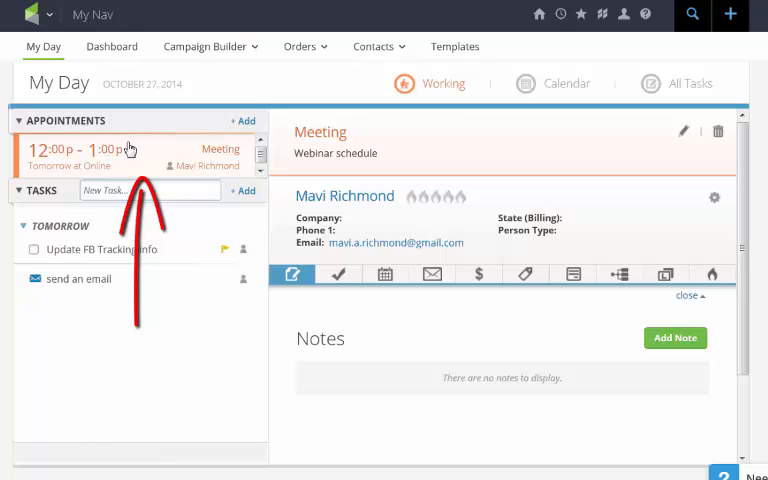
pyautogui.moveTo(483, 189)
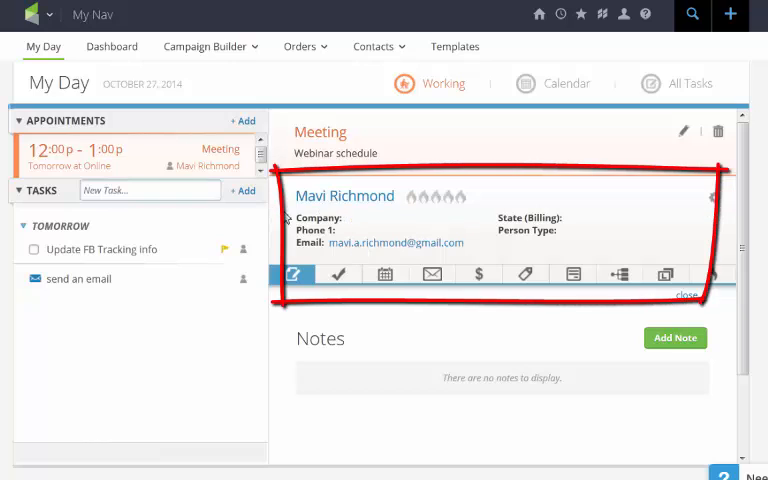
pyautogui.moveTo(537, 276)
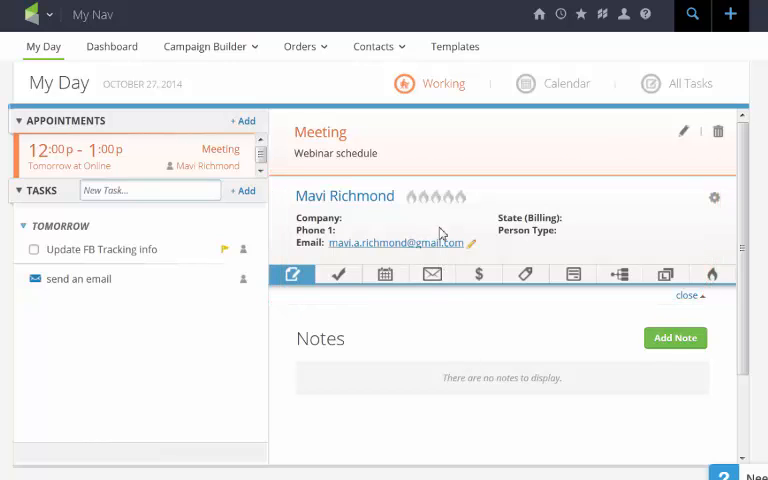
pyautogui.moveTo(448, 248)
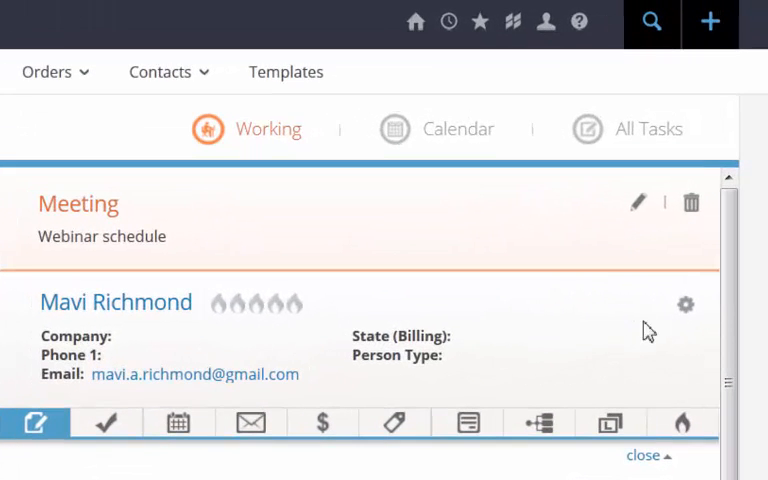
pyautogui.moveTo(639, 204)
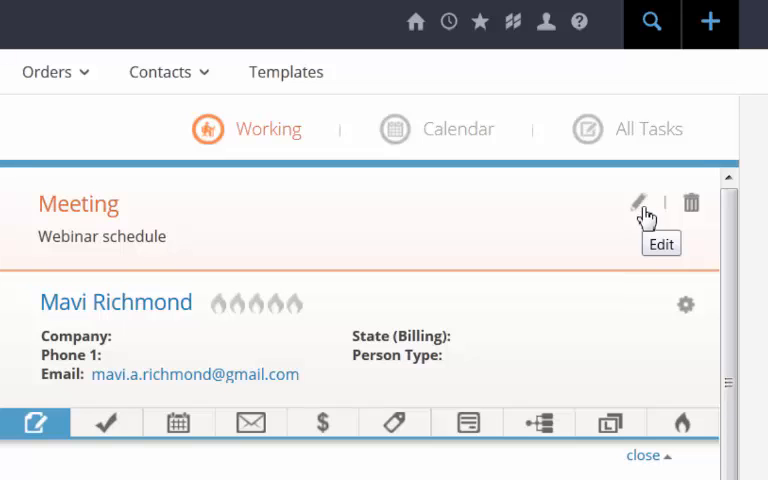
pyautogui.moveTo(693, 205)
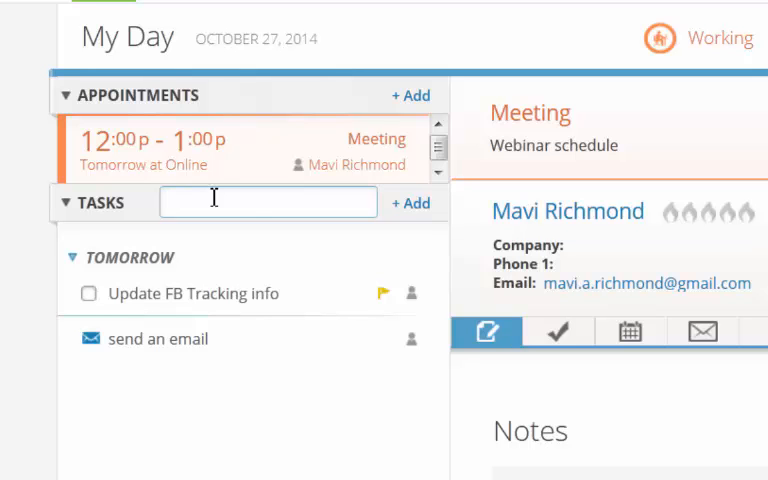
# Save task 'Add email templates' as Other, Non-Essential, described 'Add email templates for tips'
pyautogui.write('Add email templates')
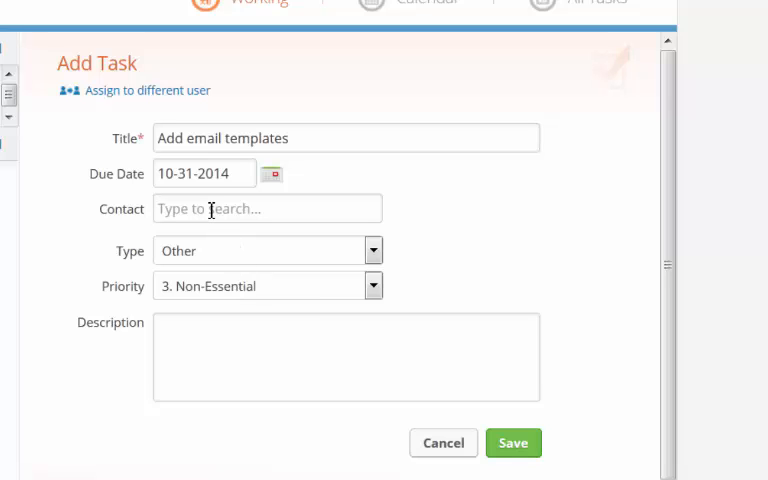
pyautogui.click(267, 208)
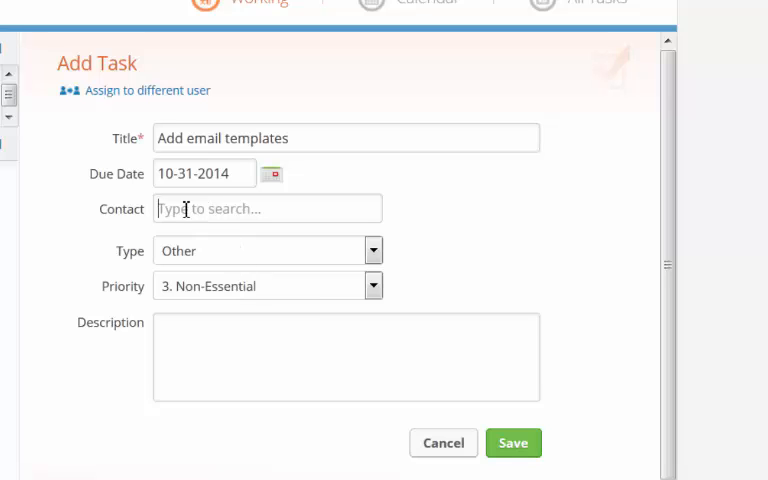
pyautogui.moveTo(319, 237)
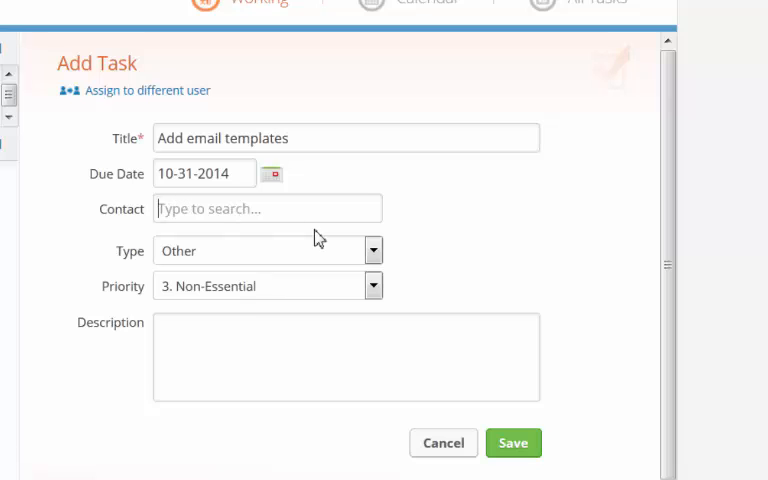
pyautogui.moveTo(372, 258)
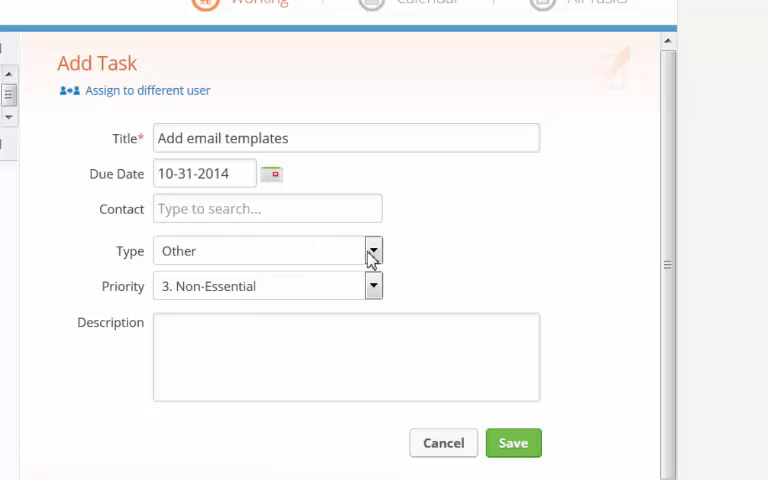
pyautogui.click(373, 251)
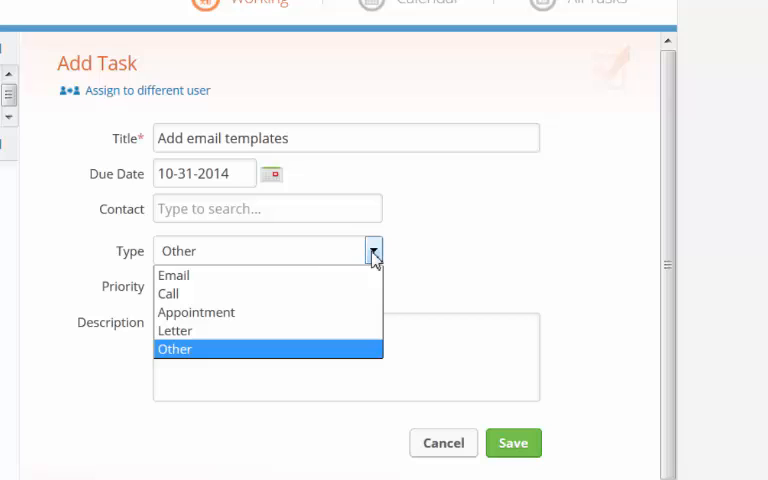
pyautogui.moveTo(170, 293)
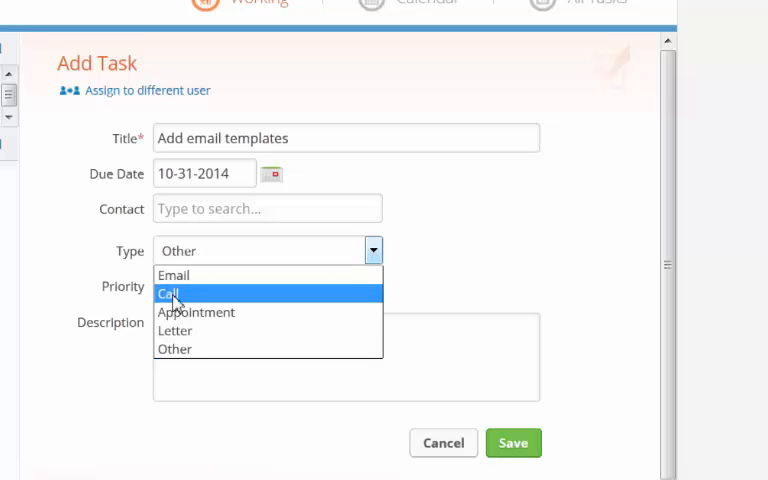
pyautogui.moveTo(175, 349)
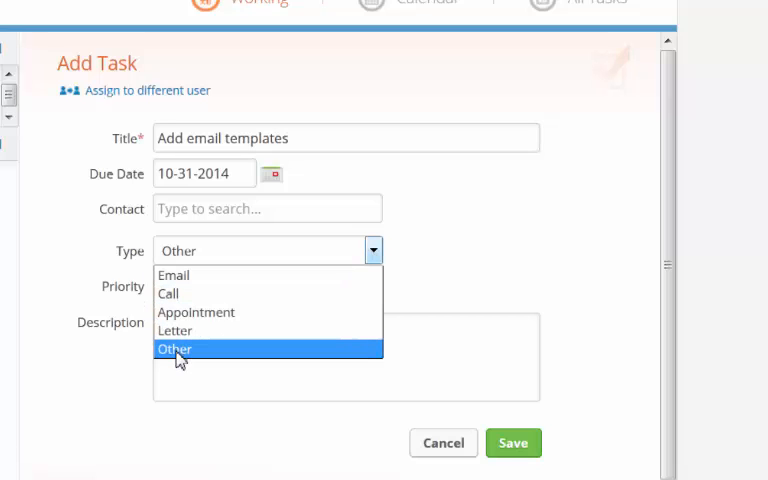
pyautogui.moveTo(168, 293)
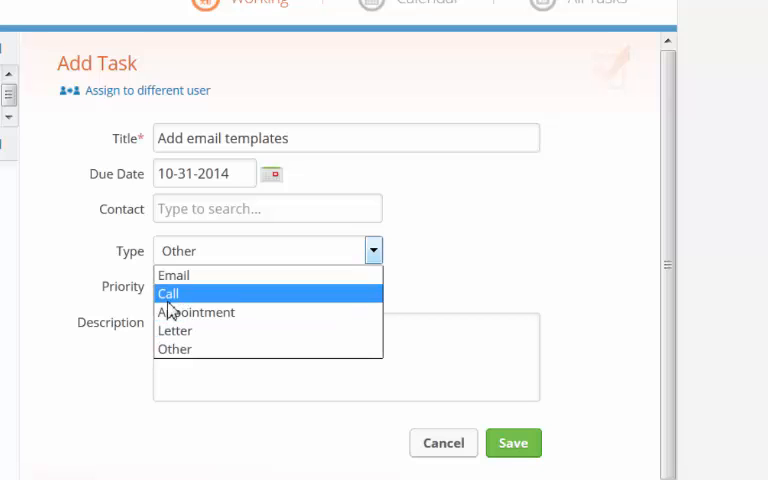
pyautogui.moveTo(175, 349)
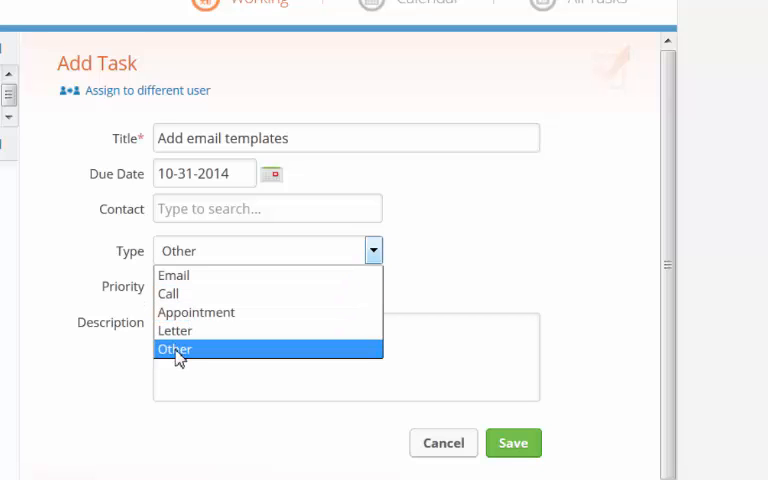
pyautogui.click(174, 349)
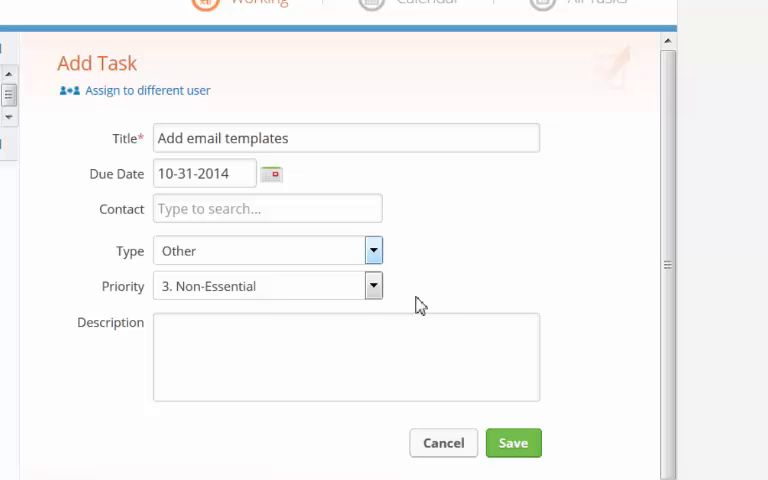
pyautogui.click(373, 286)
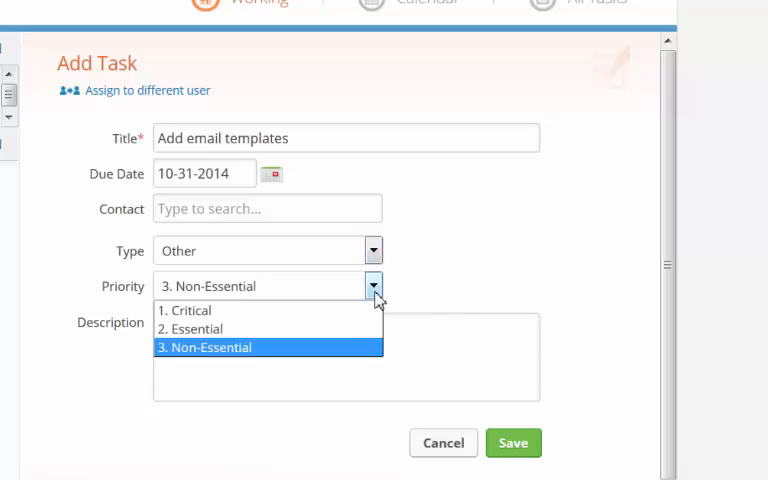
pyautogui.moveTo(211, 310)
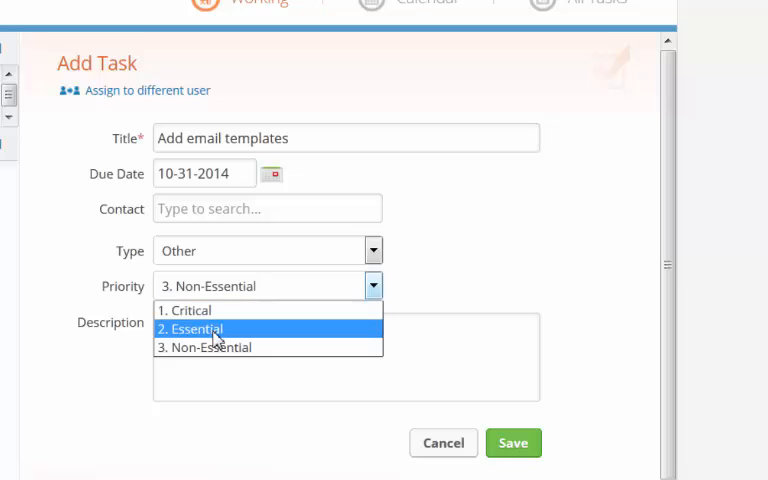
pyautogui.moveTo(217, 347)
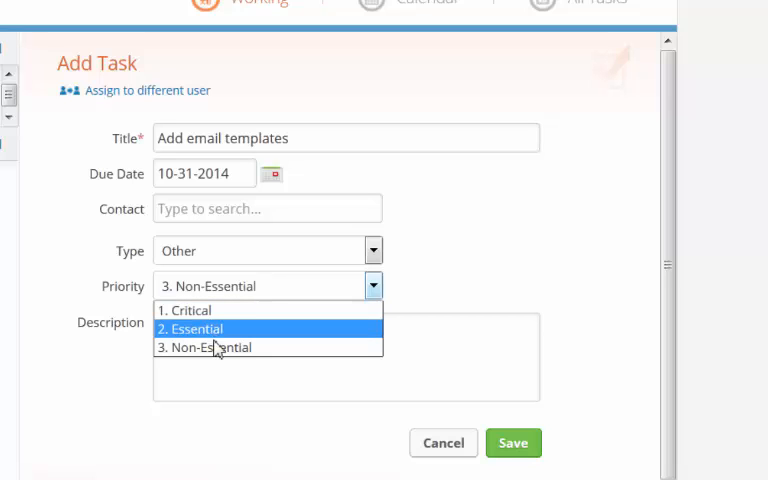
pyautogui.moveTo(203, 347)
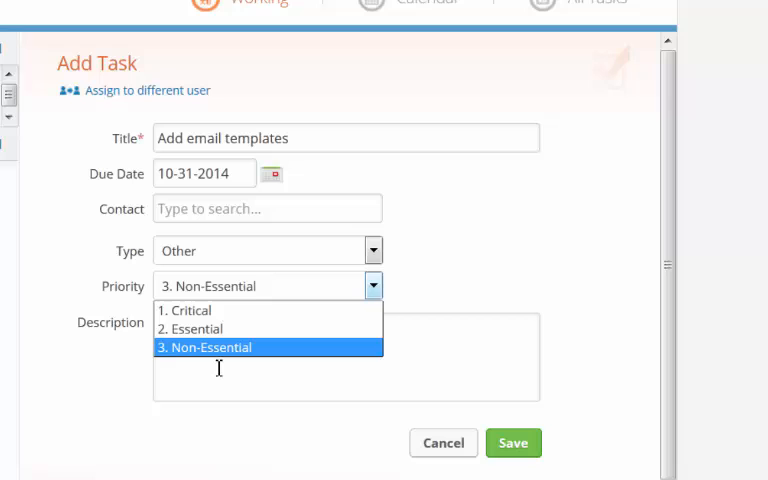
pyautogui.click(203, 347)
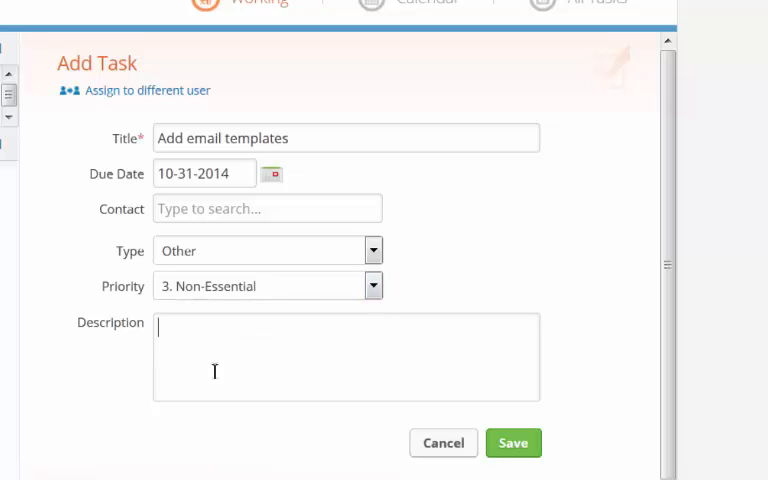
pyautogui.moveTo(272, 351)
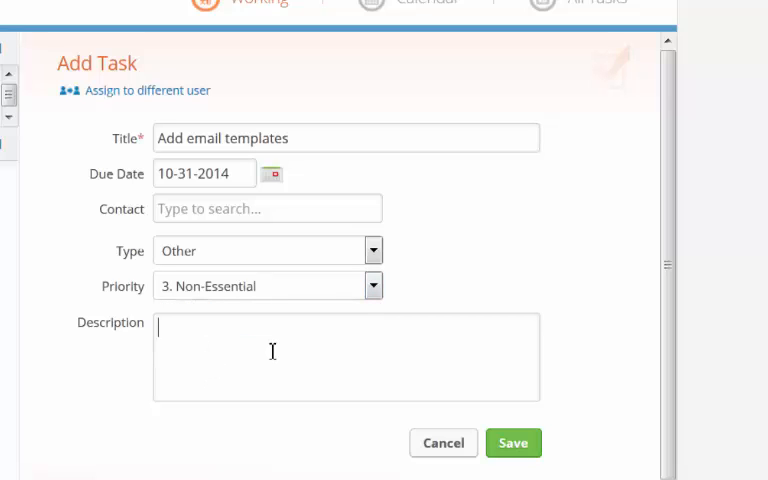
pyautogui.write('Add email templates for tips')
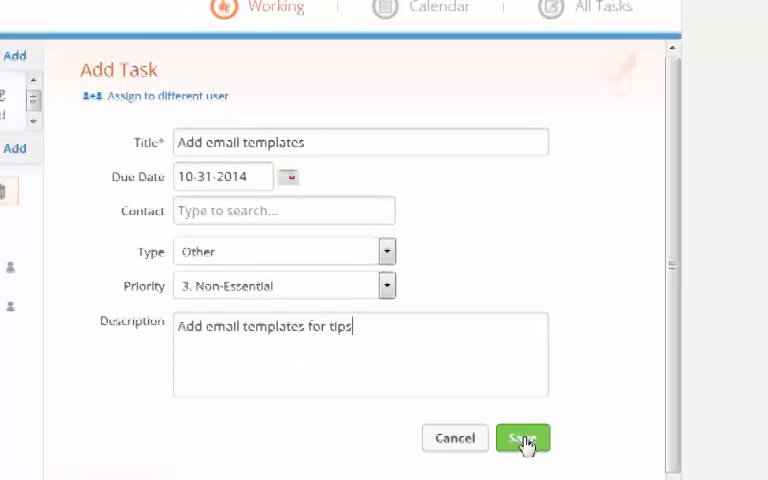
pyautogui.click(522, 438)
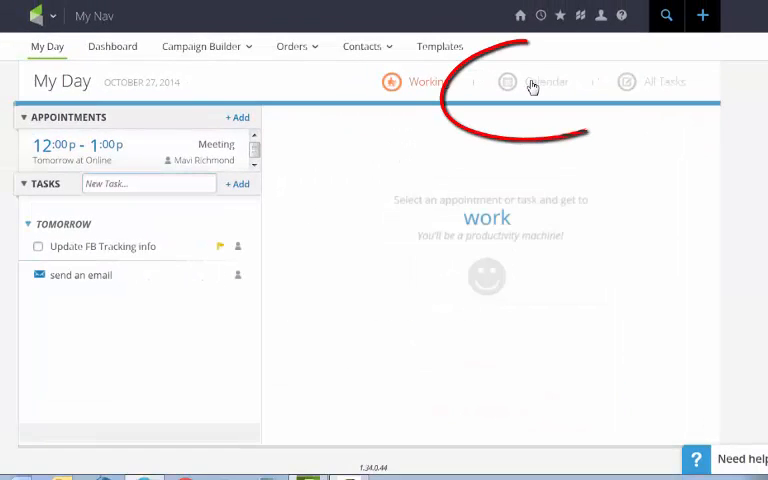
# Switch My Day to the month calendar and view the tasks due October 28
pyautogui.click(533, 82)
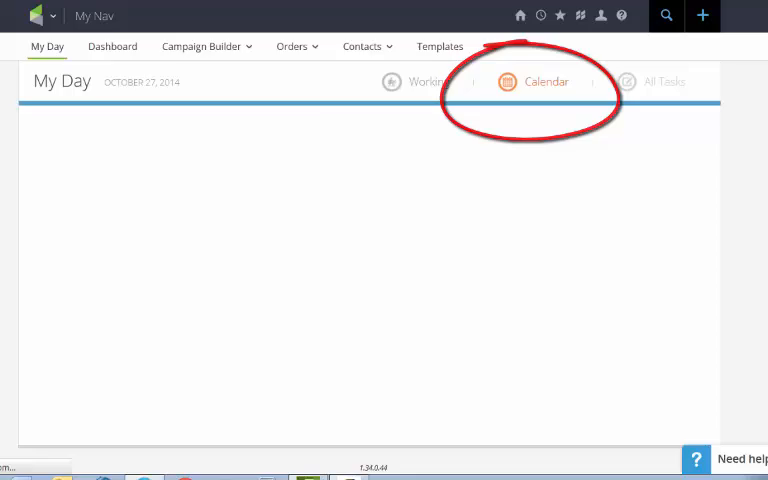
pyautogui.click(533, 81)
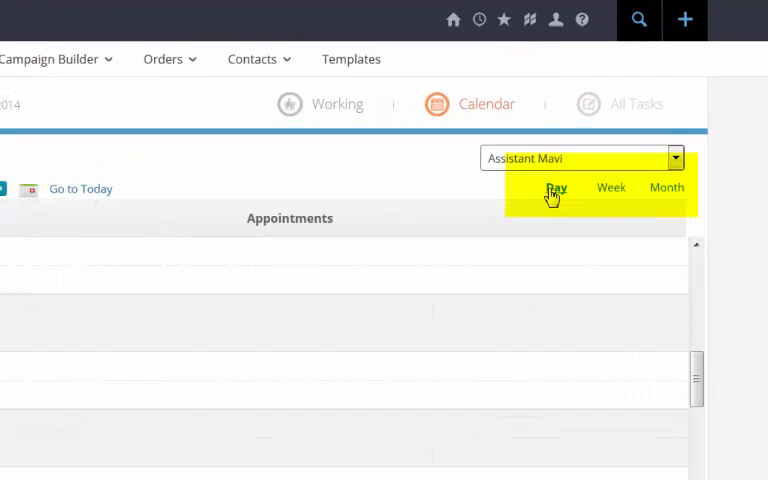
pyautogui.click(602, 187)
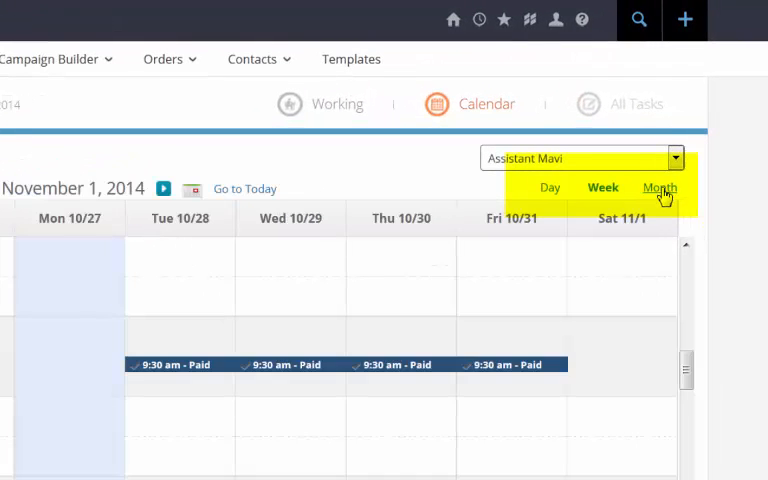
pyautogui.click(658, 187)
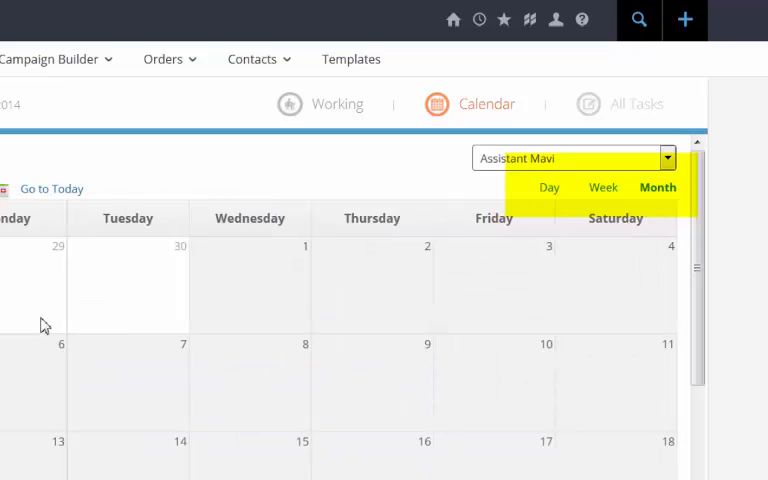
pyautogui.scroll(-3)
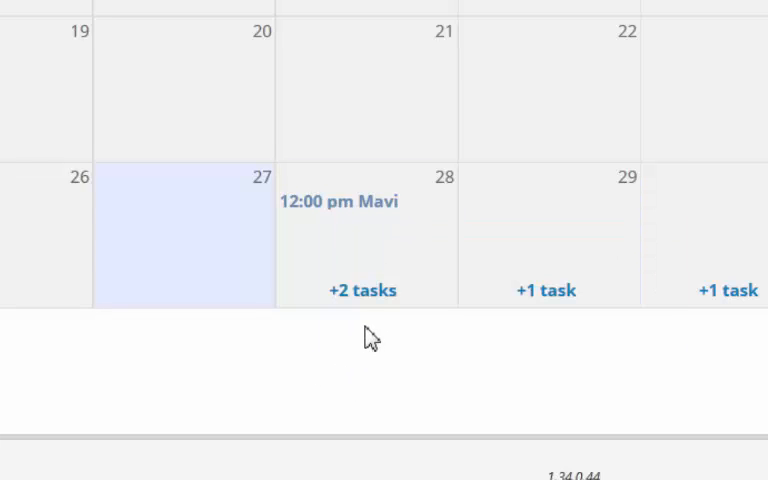
pyautogui.moveTo(362, 290)
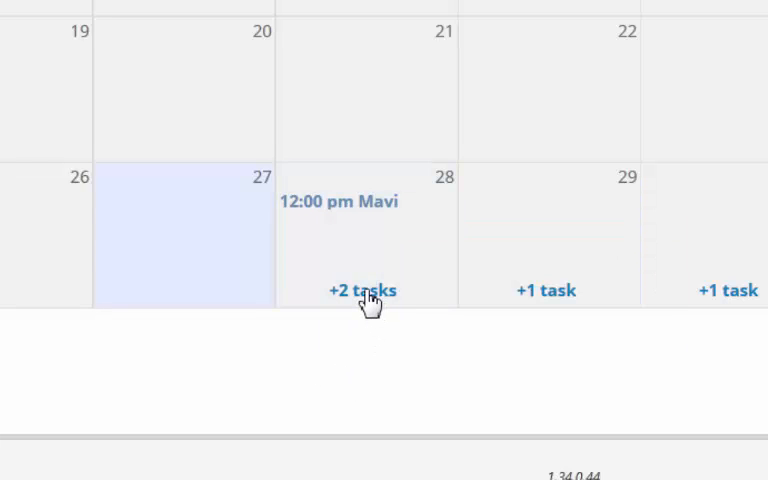
pyautogui.moveTo(425, 240)
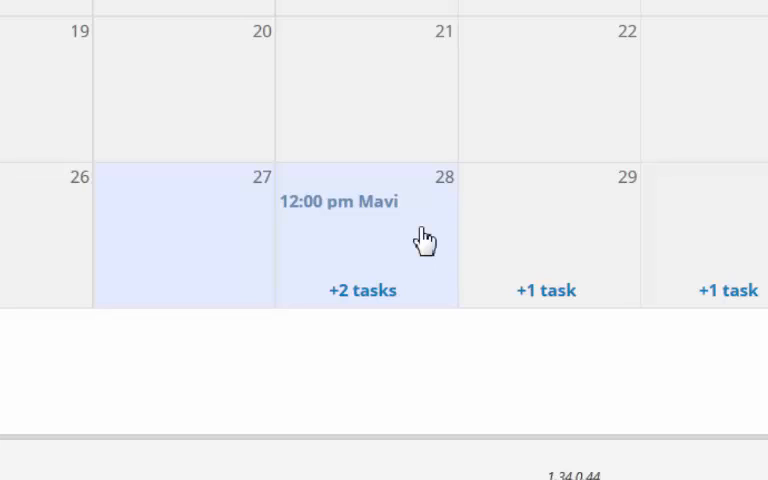
pyautogui.rightClick(425, 240)
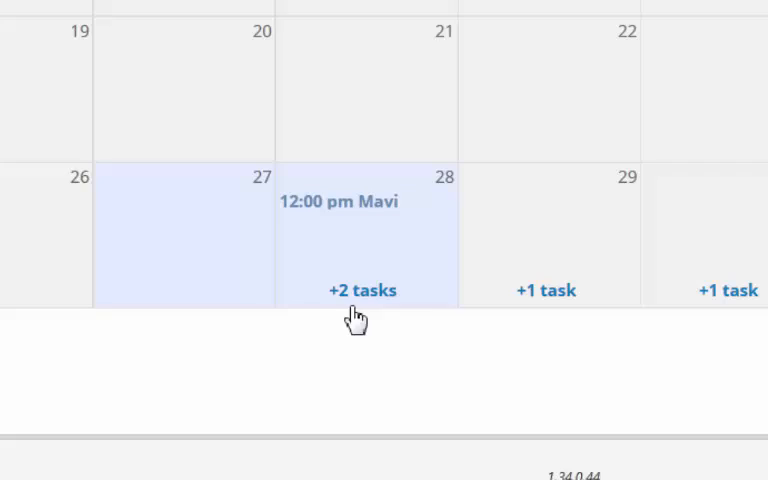
pyautogui.click(362, 290)
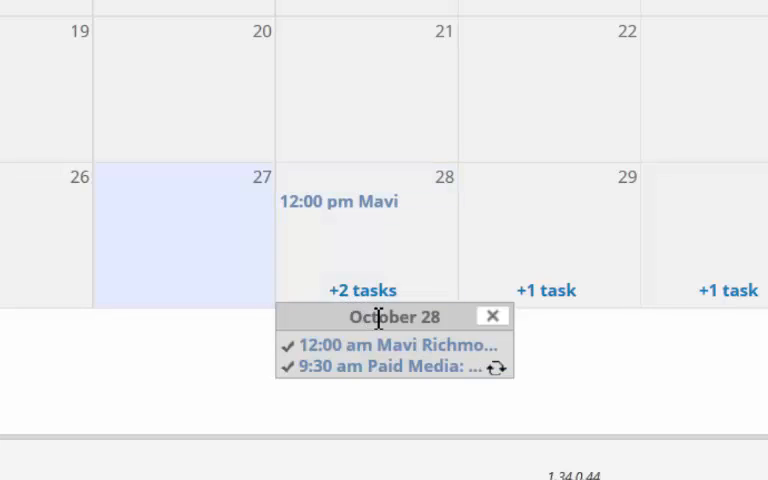
pyautogui.moveTo(232, 364)
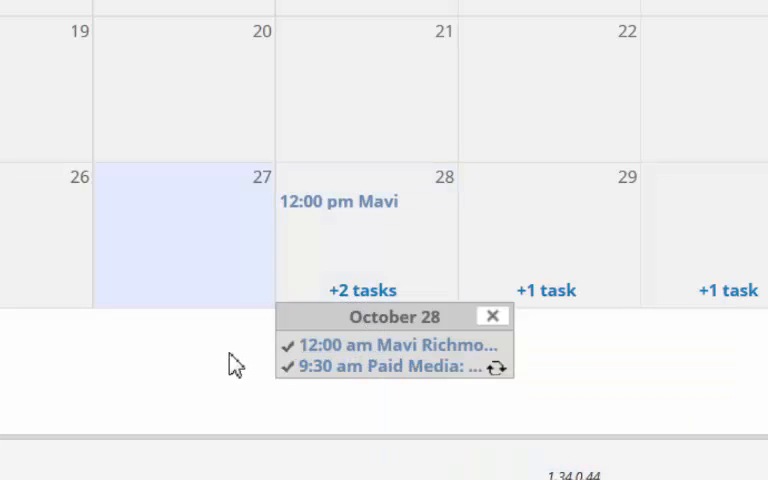
pyautogui.click(32, 11)
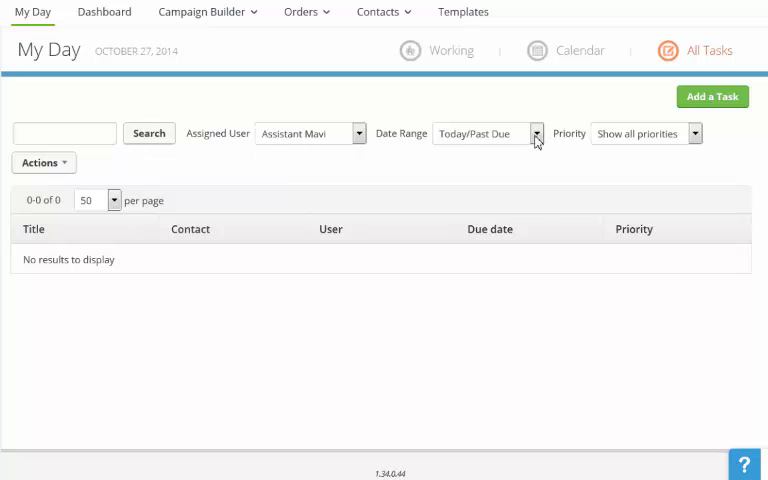
# Check the All Tasks Today/Past Due date range, then begin a new task
pyautogui.click(536, 133)
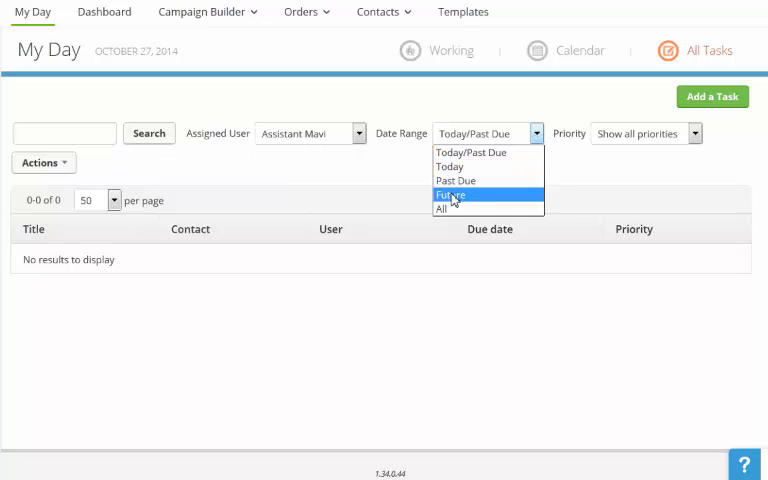
pyautogui.moveTo(455, 181)
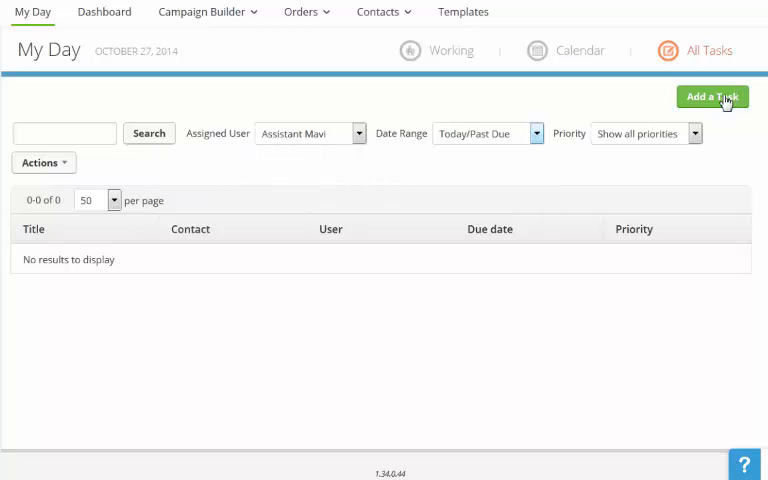
pyautogui.click(712, 96)
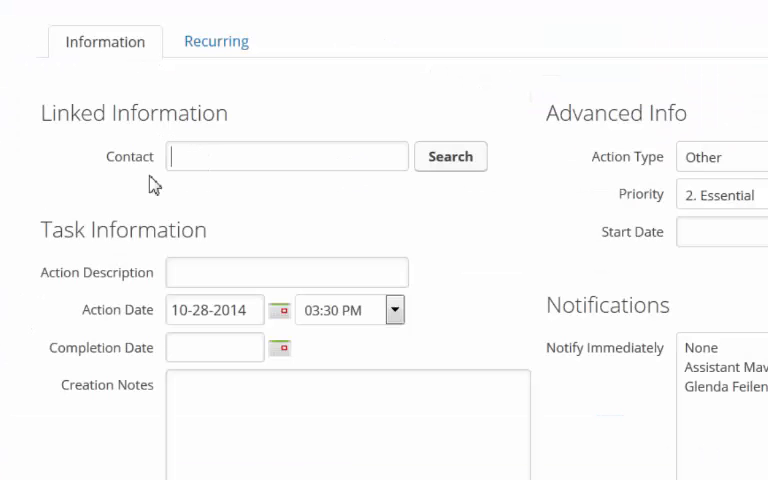
pyautogui.moveTo(128, 205)
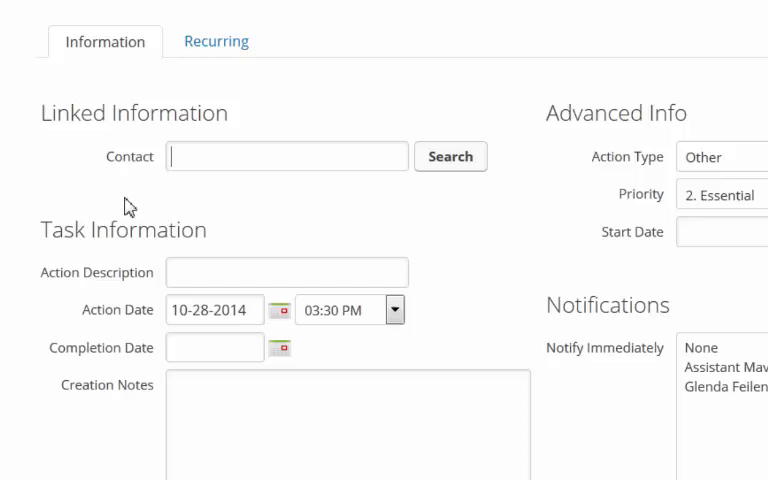
pyautogui.moveTo(305, 207)
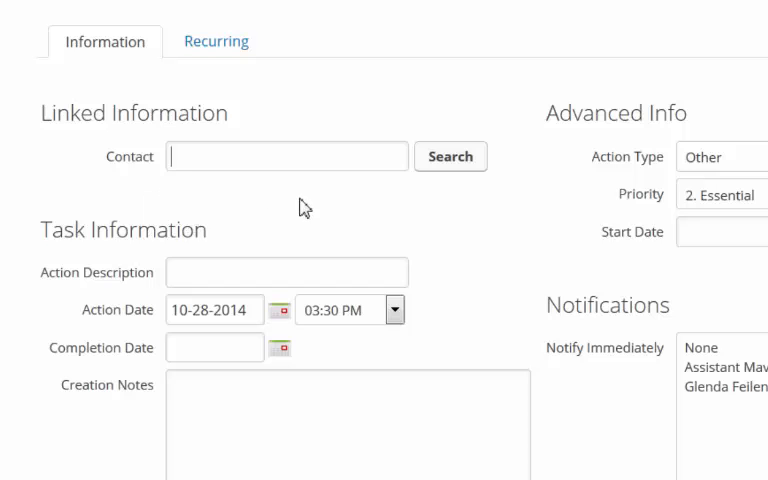
# Fill the task for Mavi: 'Remind about order', 10:00 AM, Email type, notes 'weight loss'
pyautogui.write('Mavi')
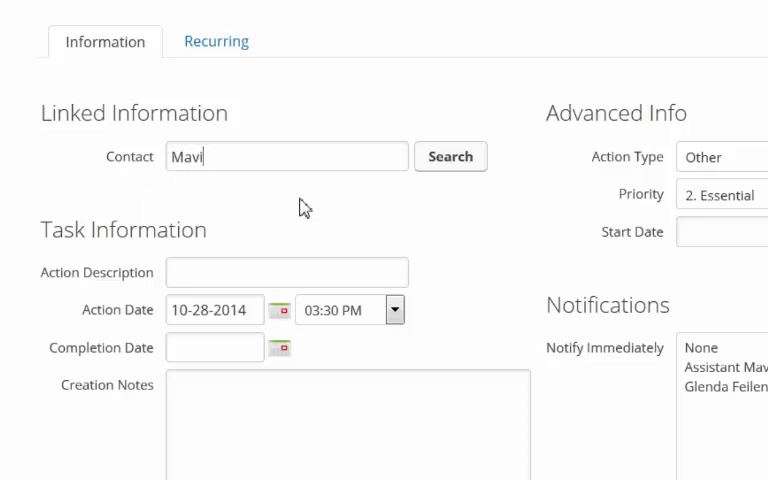
pyautogui.click(450, 156)
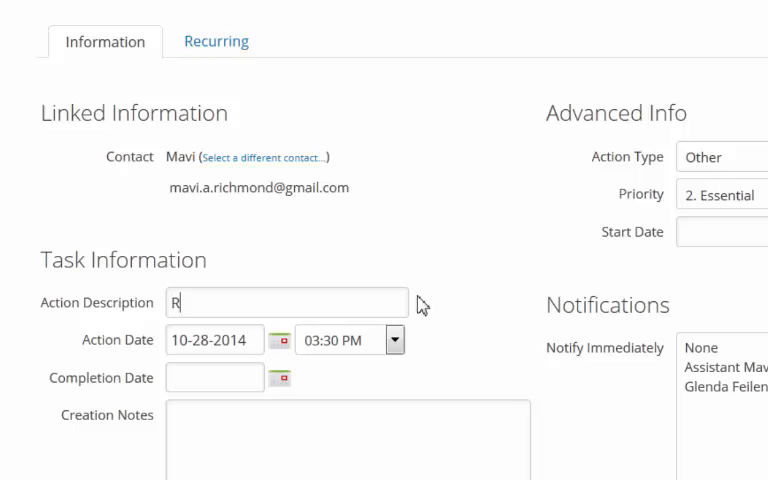
pyautogui.write('emind about order')
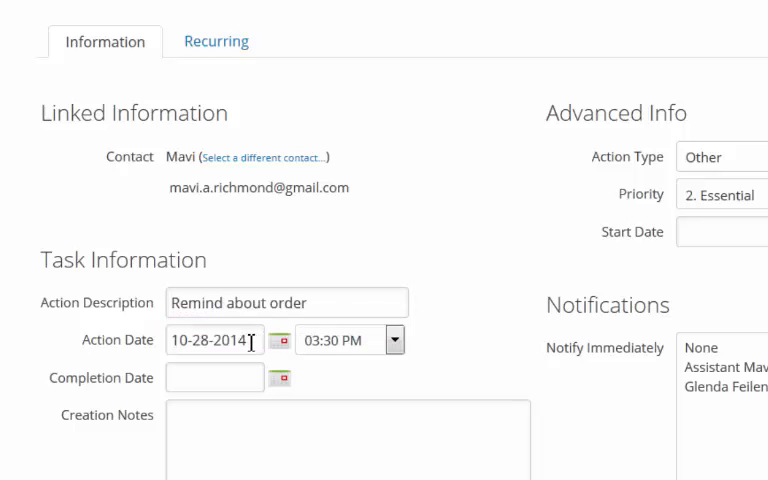
pyautogui.click(394, 340)
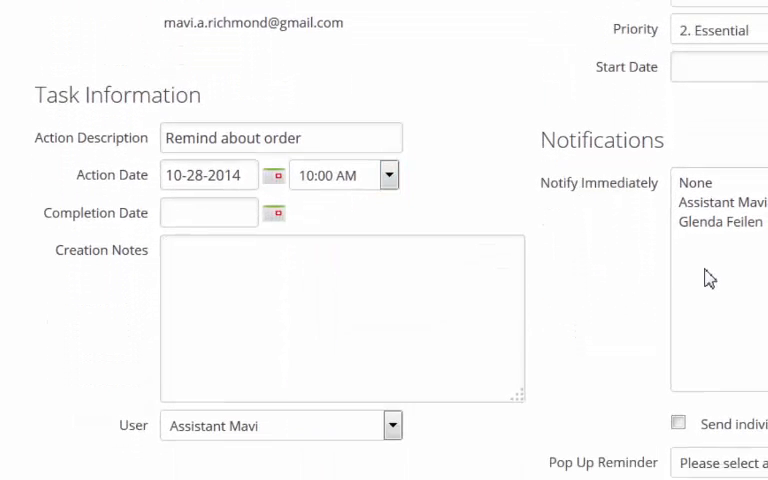
pyautogui.write('weight loss')
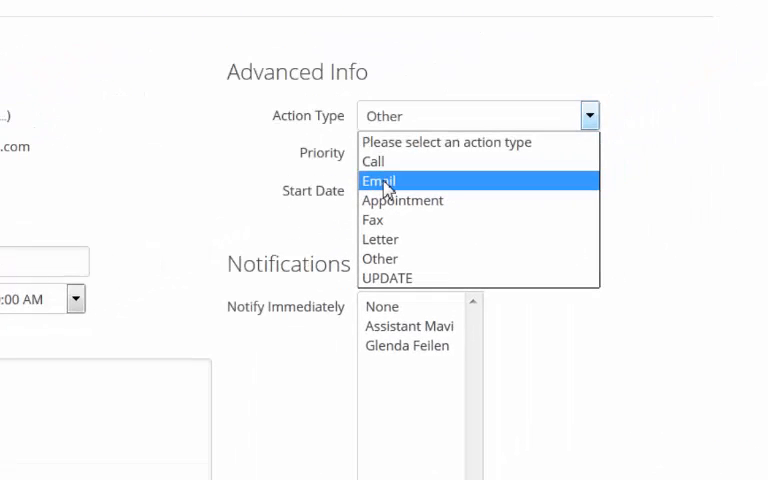
pyautogui.click(378, 181)
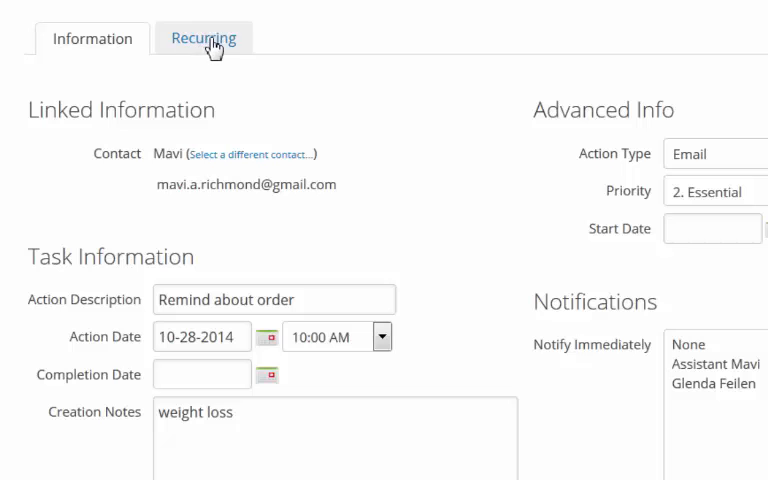
pyautogui.click(203, 38)
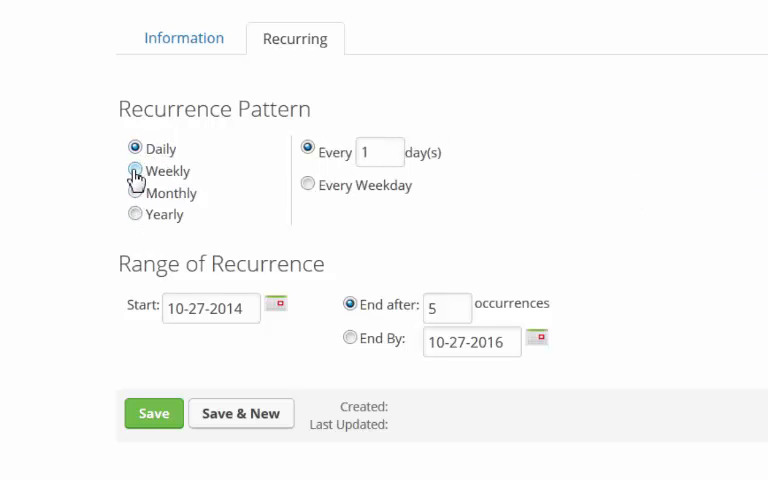
# Make the task recur weekly on Monday every 6 weeks with a 1-day pop-up reminder
pyautogui.click(136, 171)
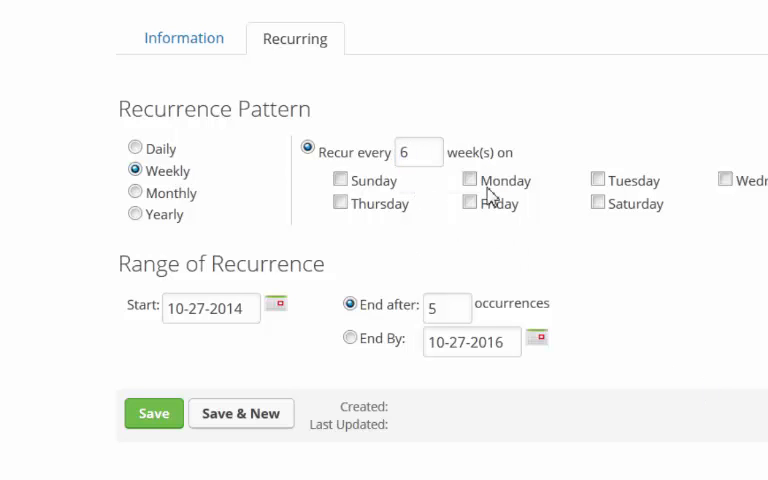
pyautogui.click(470, 180)
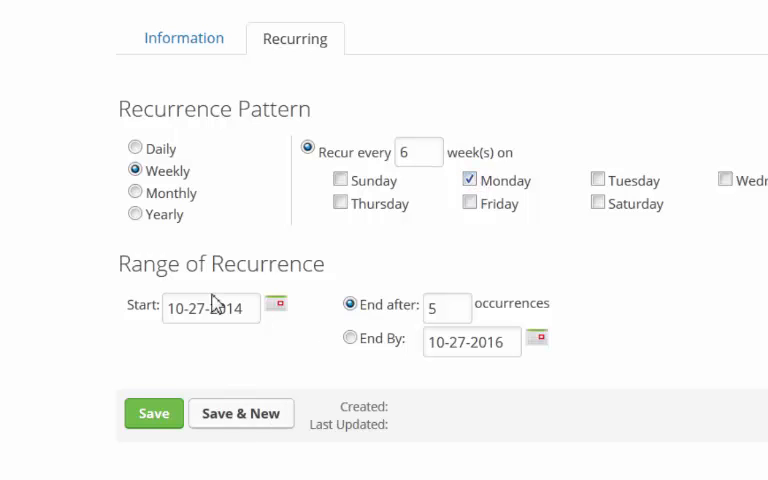
pyautogui.moveTo(184, 38)
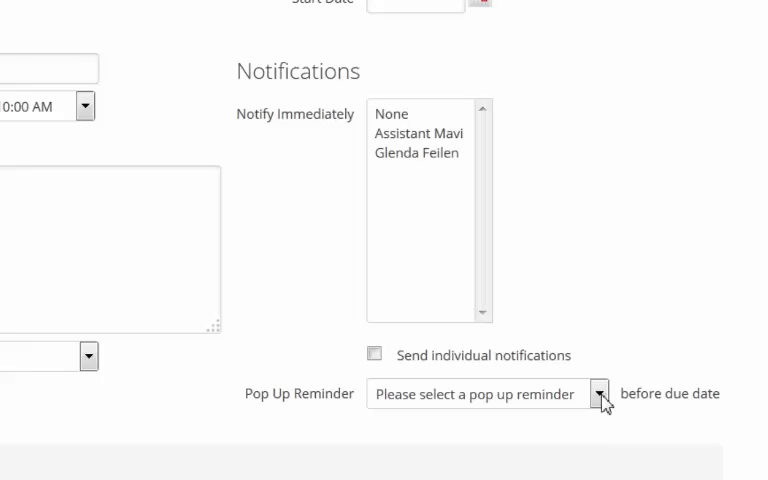
pyautogui.click(597, 393)
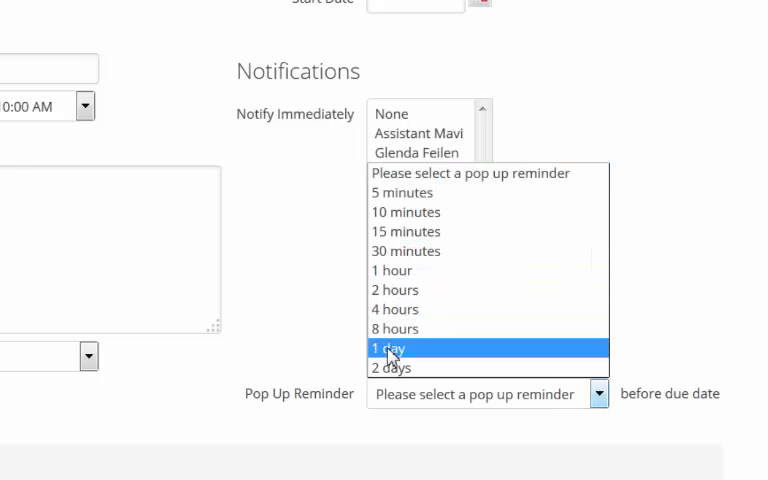
pyautogui.click(391, 348)
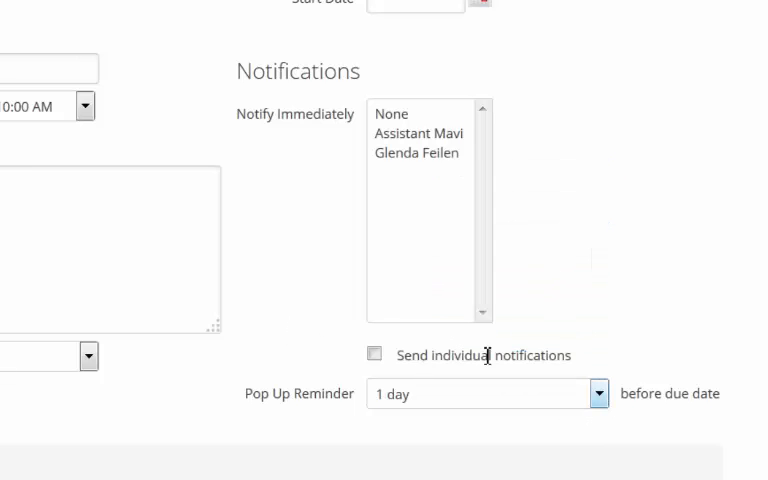
pyautogui.scroll(3)
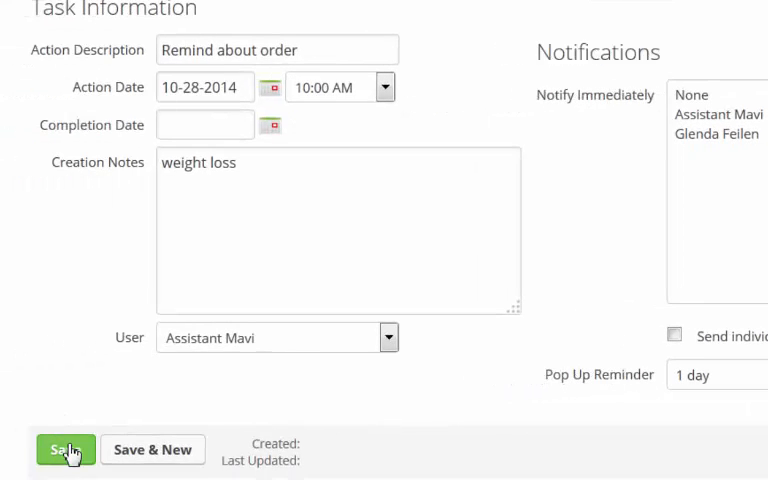
# Save the 'Remind about order' task and return to the Working My Day view
pyautogui.click(65, 449)
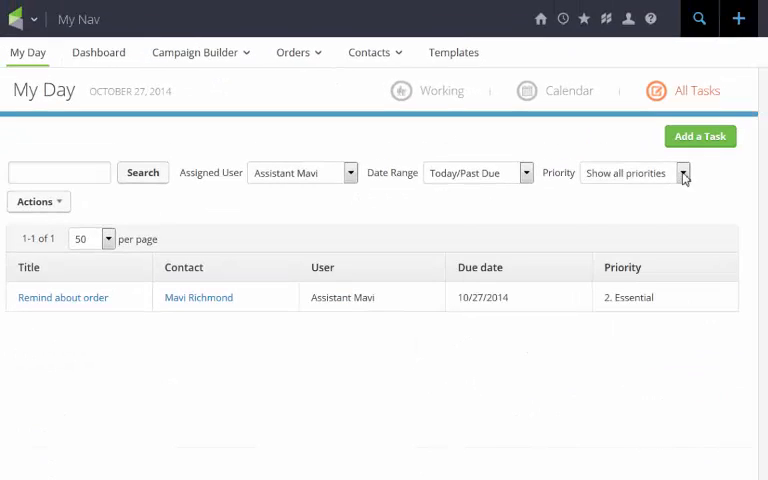
pyautogui.click(683, 172)
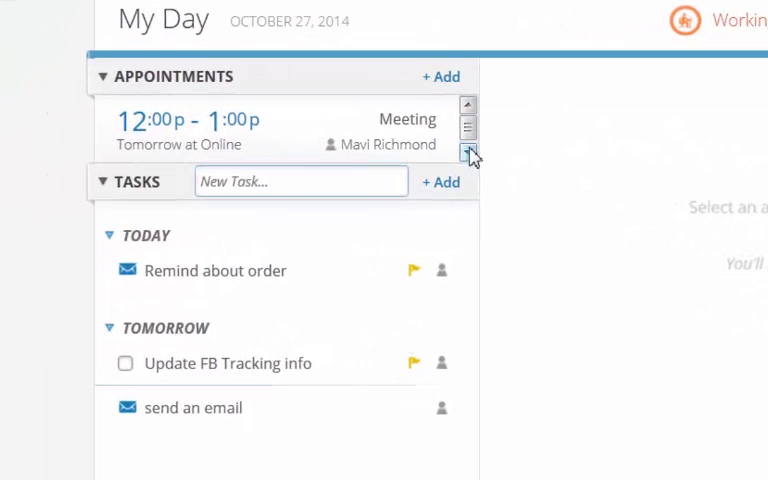
pyautogui.click(468, 151)
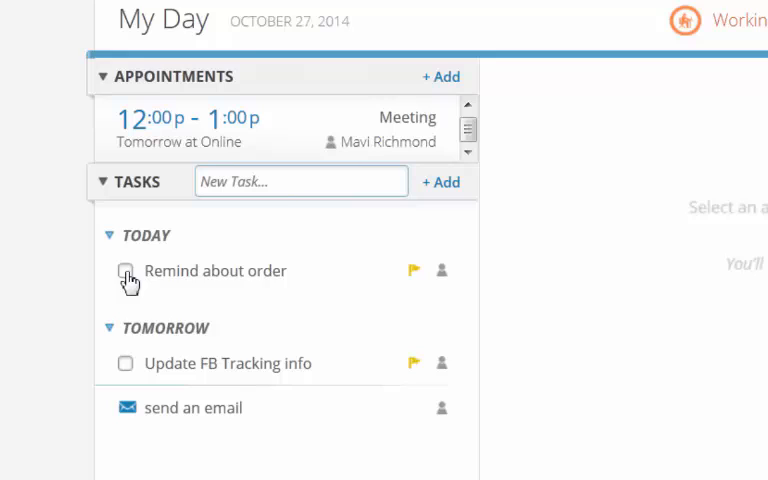
pyautogui.click(221, 3)
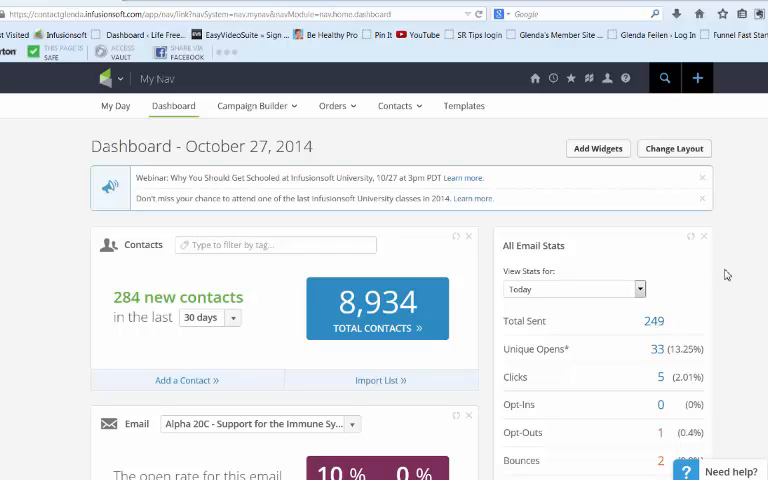
pyautogui.moveTo(469, 153)
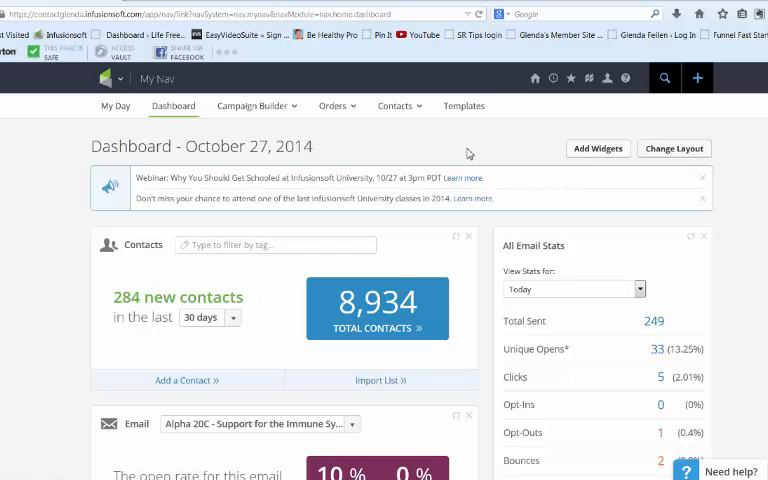